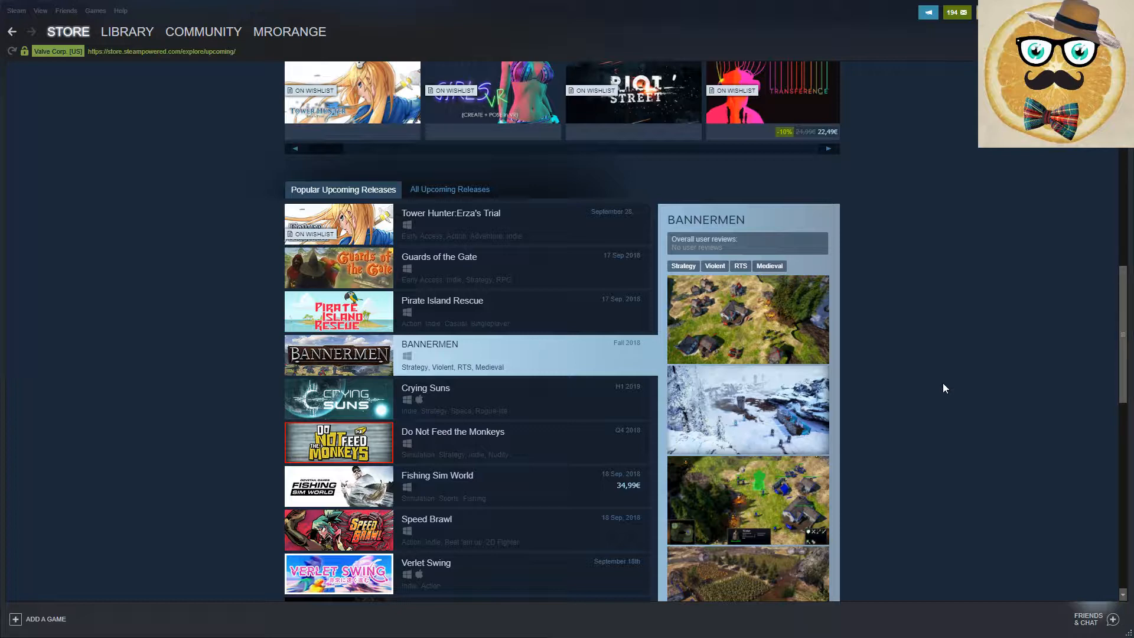
Step: Browse the Upcoming Releases list and open the Fishing Sim World store page
{"action": "scroll", "scroll_direction": "down", "scroll_amount": 3}
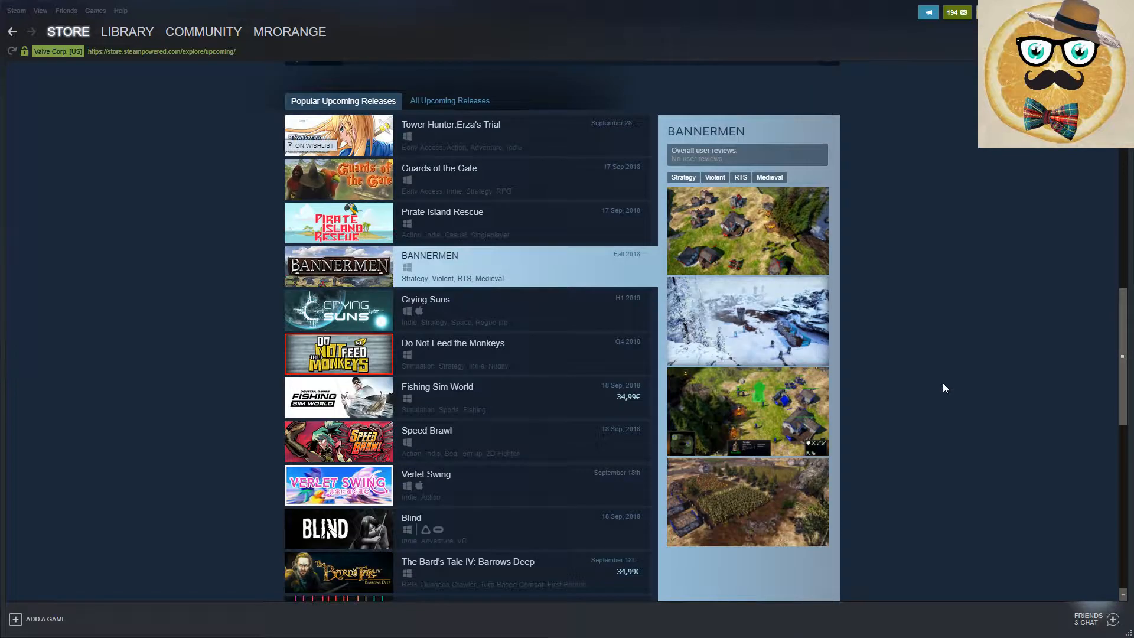
{"action": "scroll", "scroll_direction": "down", "scroll_amount": 3}
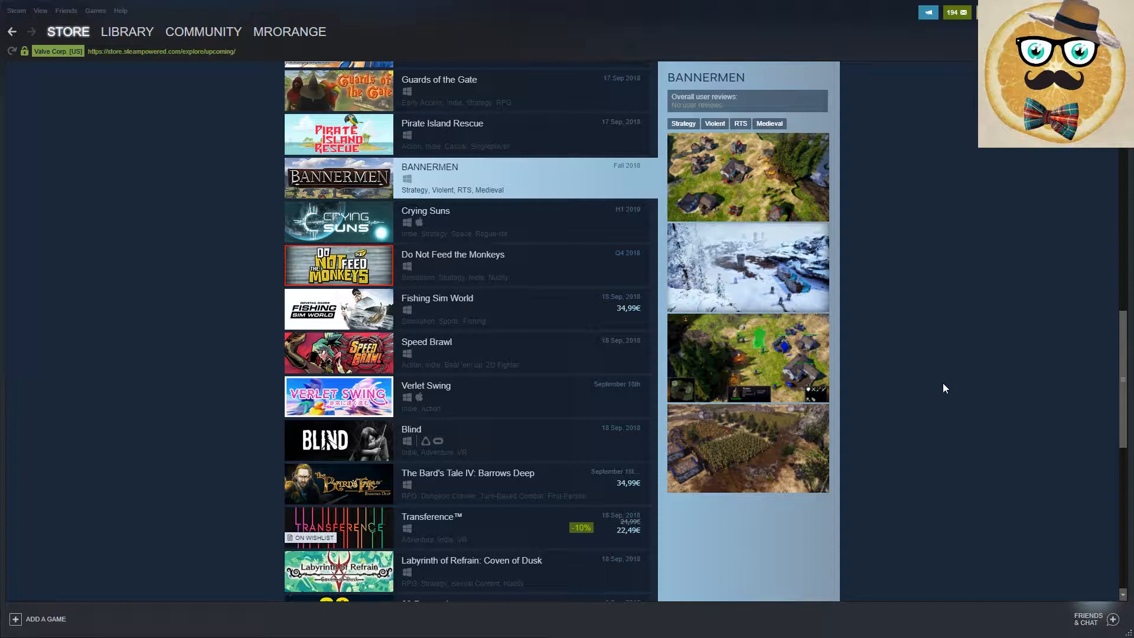
{"action": "mouse_move", "coordinate": [847, 452]}
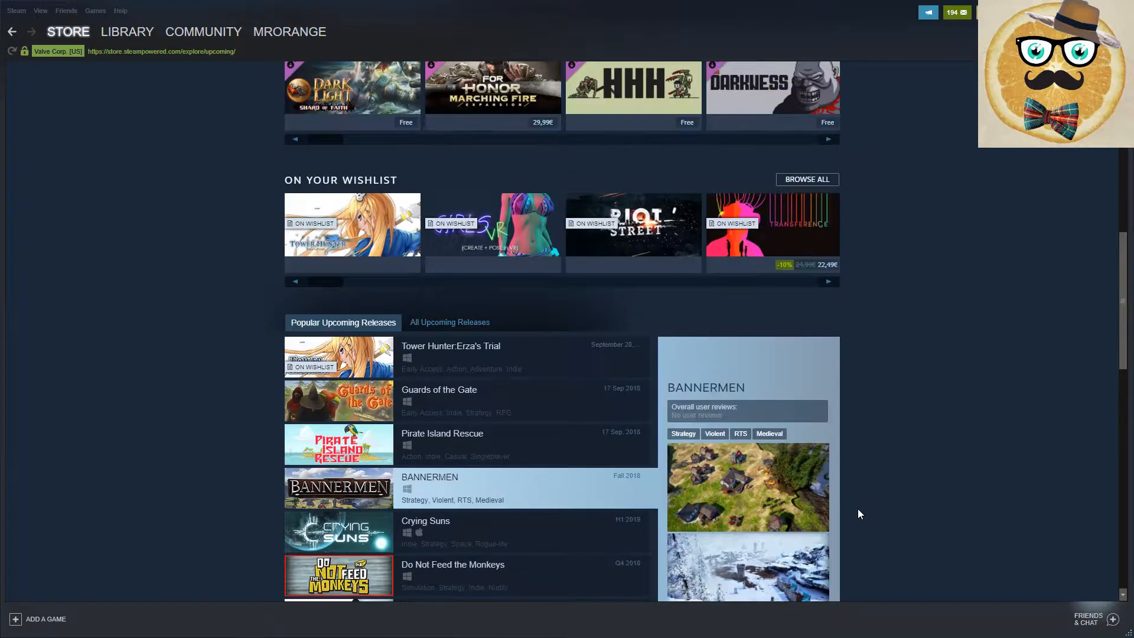
{"action": "scroll", "scroll_direction": "up", "scroll_amount": 3}
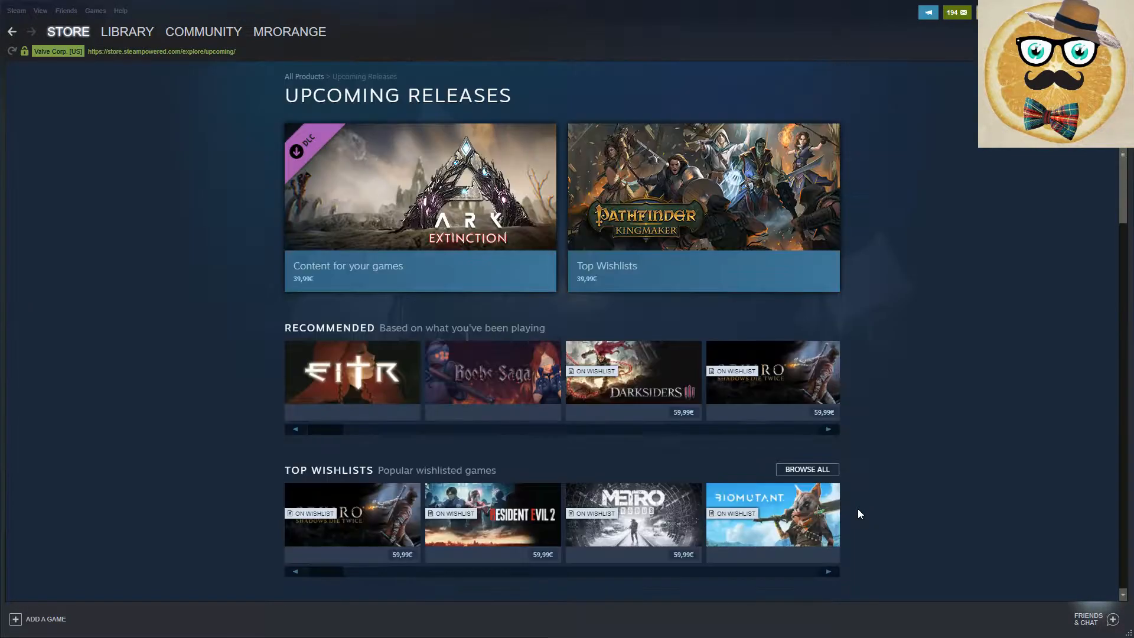
{"action": "scroll", "scroll_direction": "down", "scroll_amount": 3}
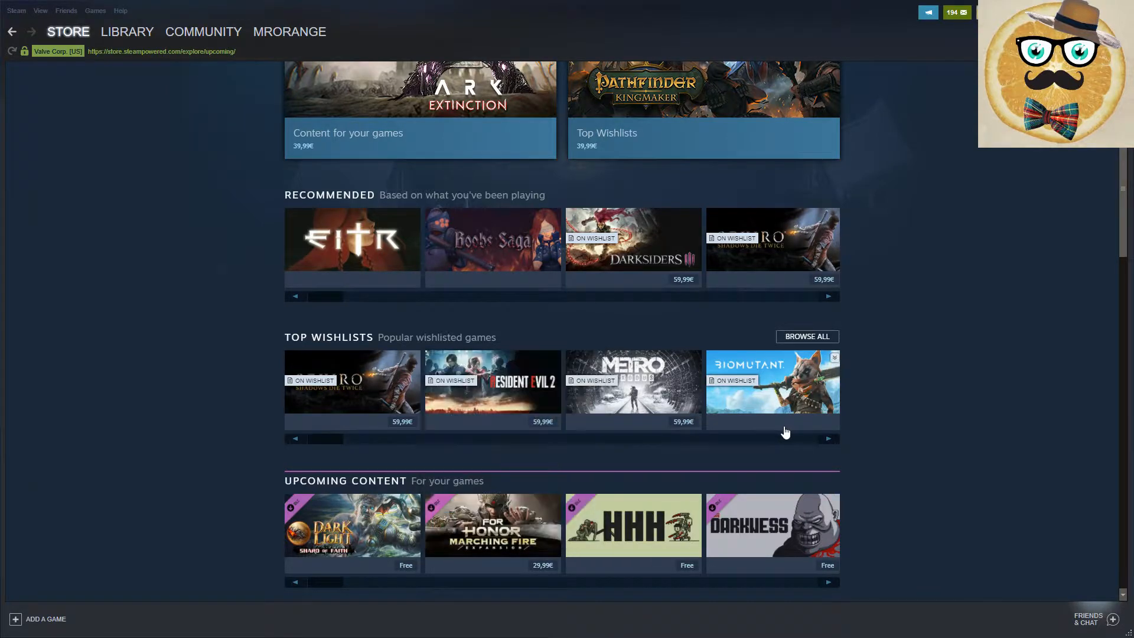
{"action": "mouse_move", "coordinate": [913, 448]}
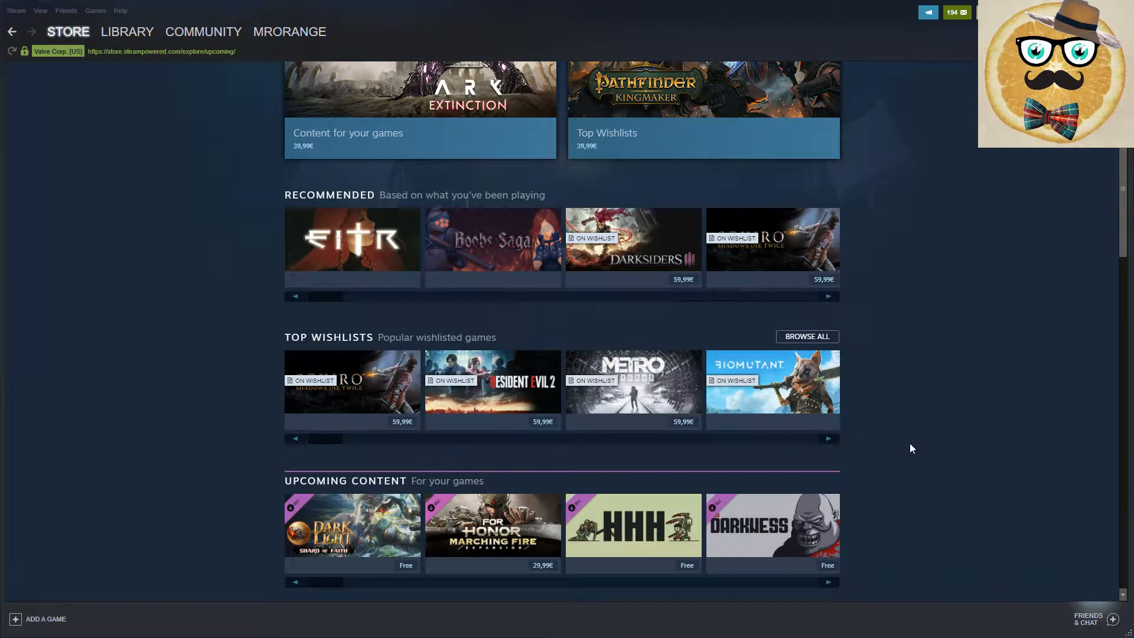
{"action": "mouse_move", "coordinate": [889, 451]}
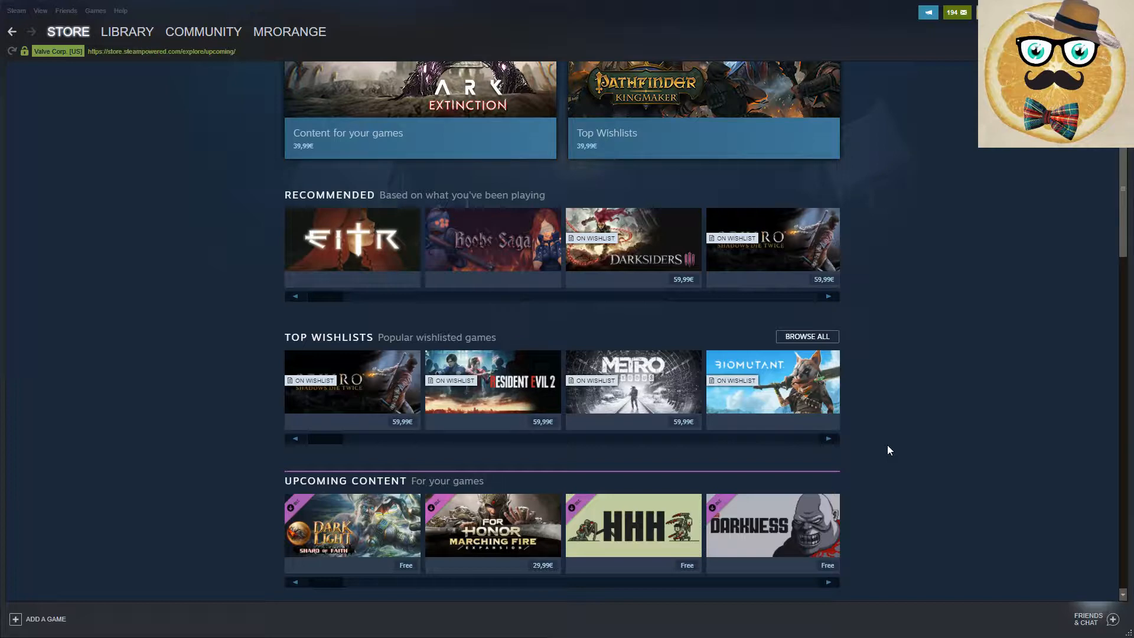
{"action": "mouse_move", "coordinate": [871, 487]}
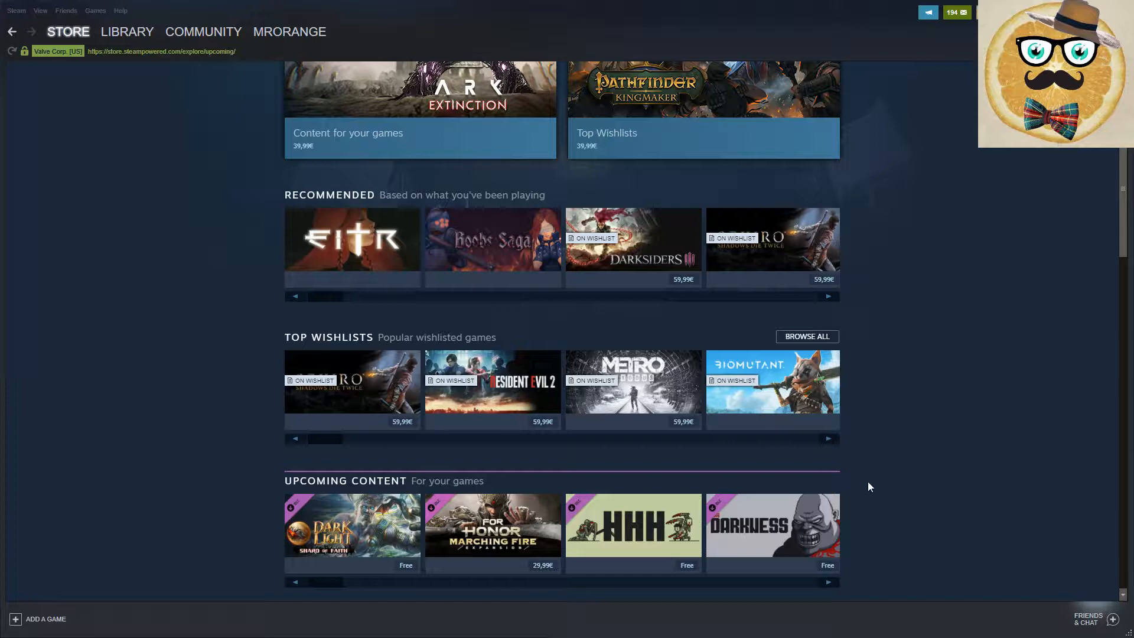
{"action": "scroll", "scroll_direction": "down", "scroll_amount": 3}
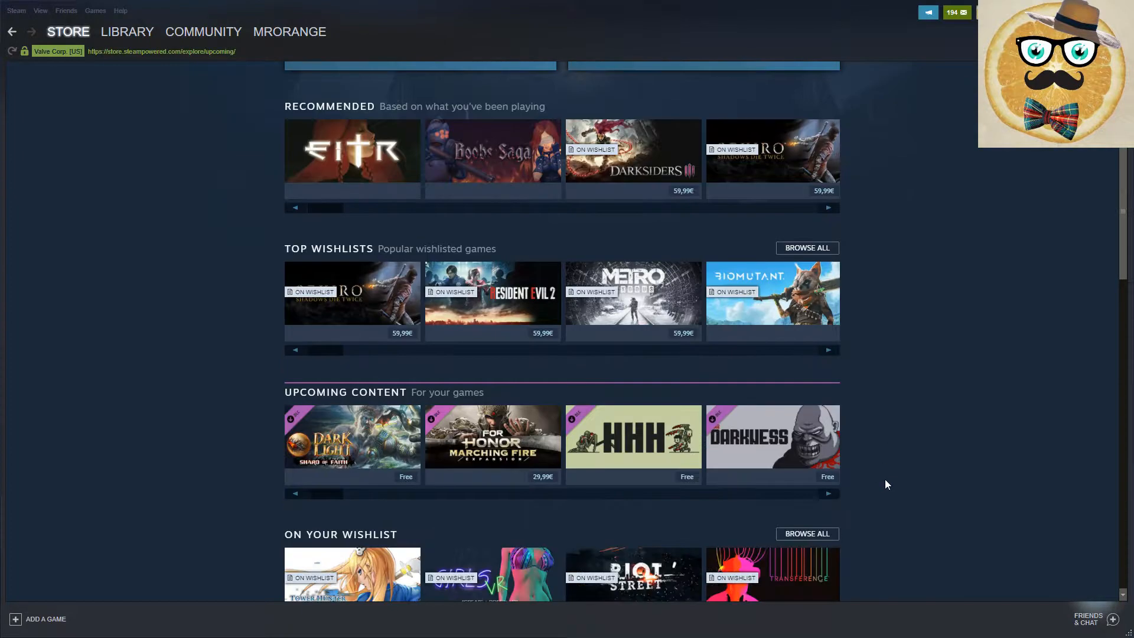
{"action": "scroll", "scroll_direction": "down", "scroll_amount": 3}
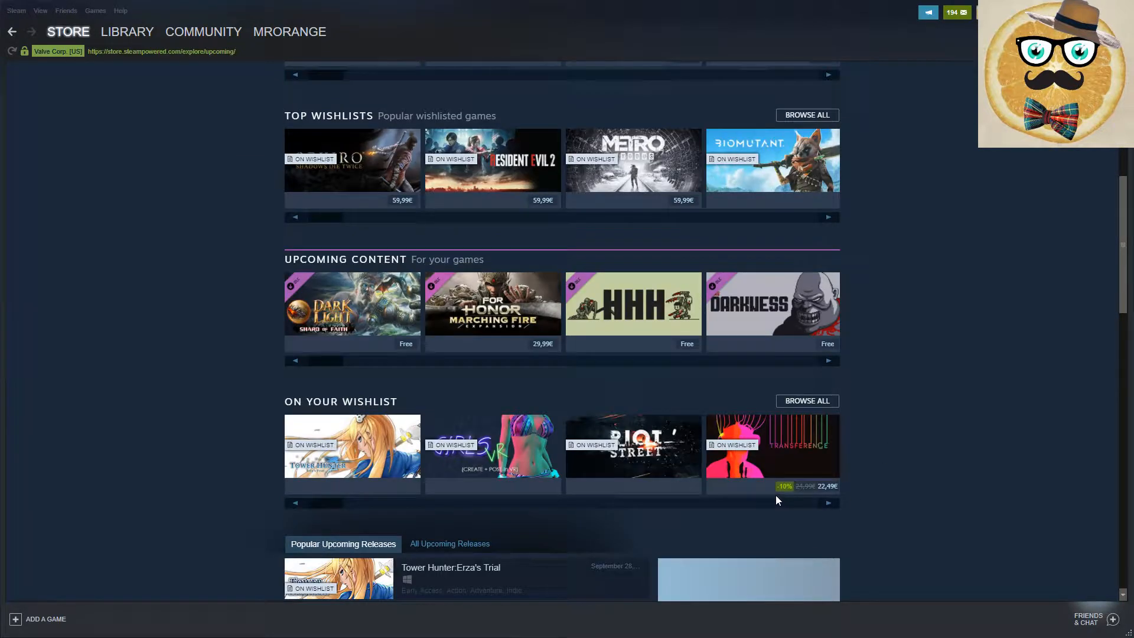
{"action": "scroll", "scroll_direction": "down", "scroll_amount": 3}
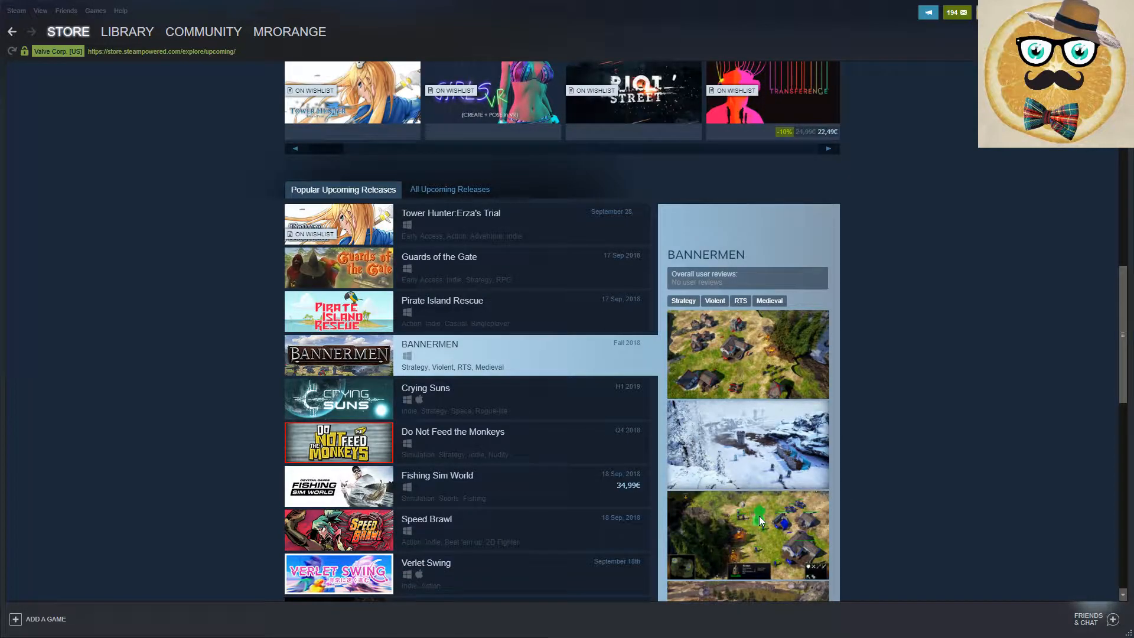
{"action": "mouse_move", "coordinate": [479, 400]}
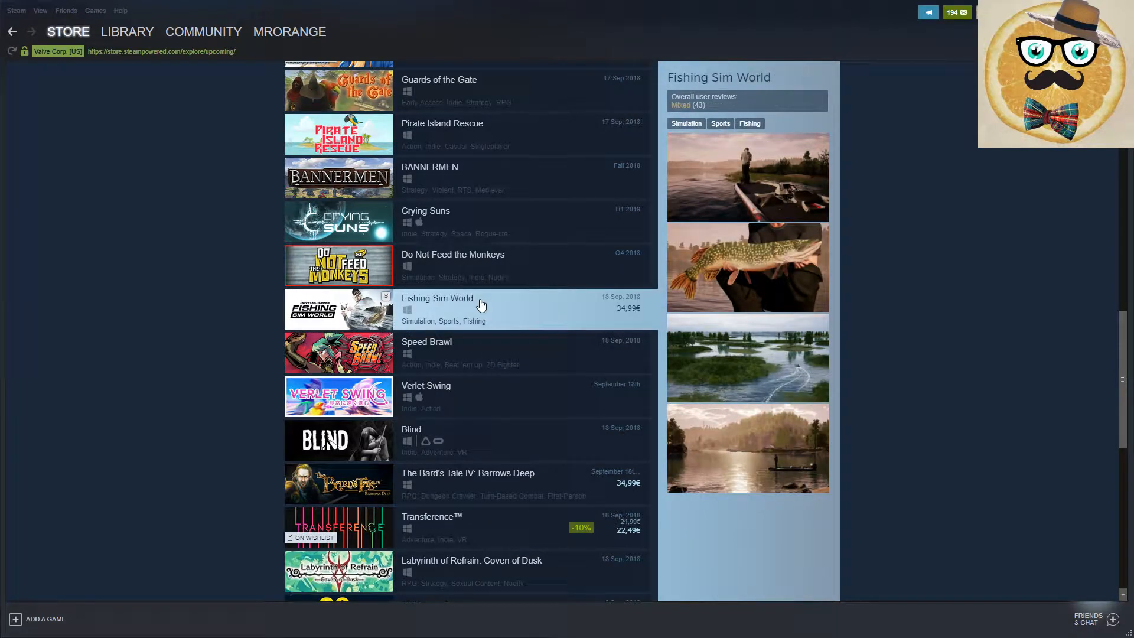
{"action": "mouse_move", "coordinate": [484, 306]}
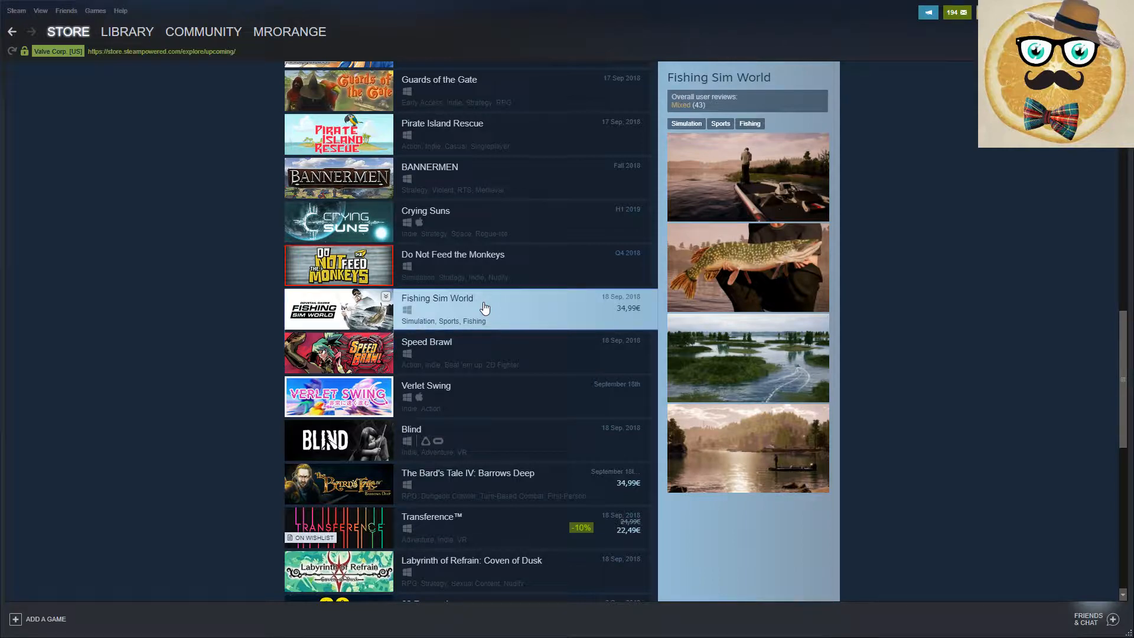
{"action": "left_click", "coordinate": [437, 307]}
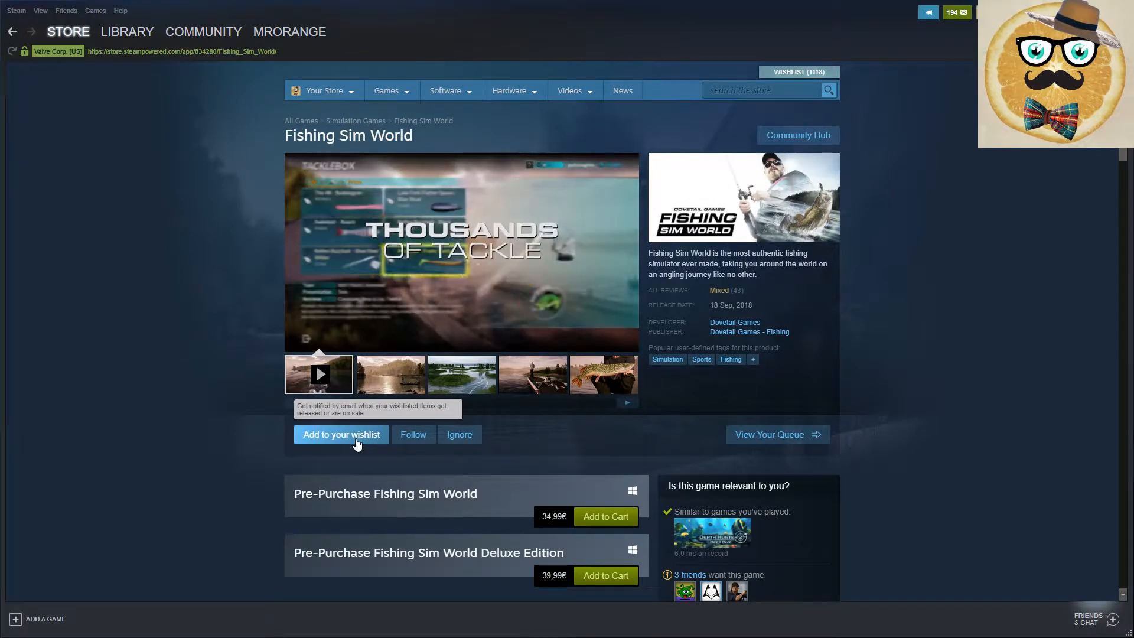
Step: Wishlist Fishing Sim World, then scroll down to its customer reviews and back up
{"action": "left_click", "coordinate": [341, 435]}
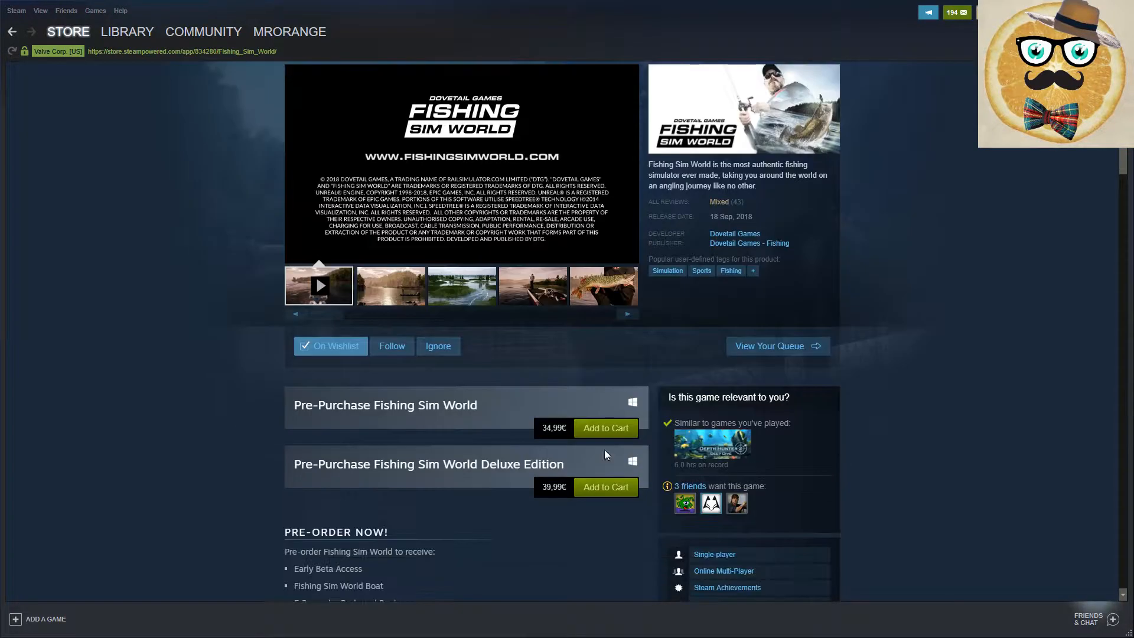
{"action": "mouse_move", "coordinate": [700, 214]}
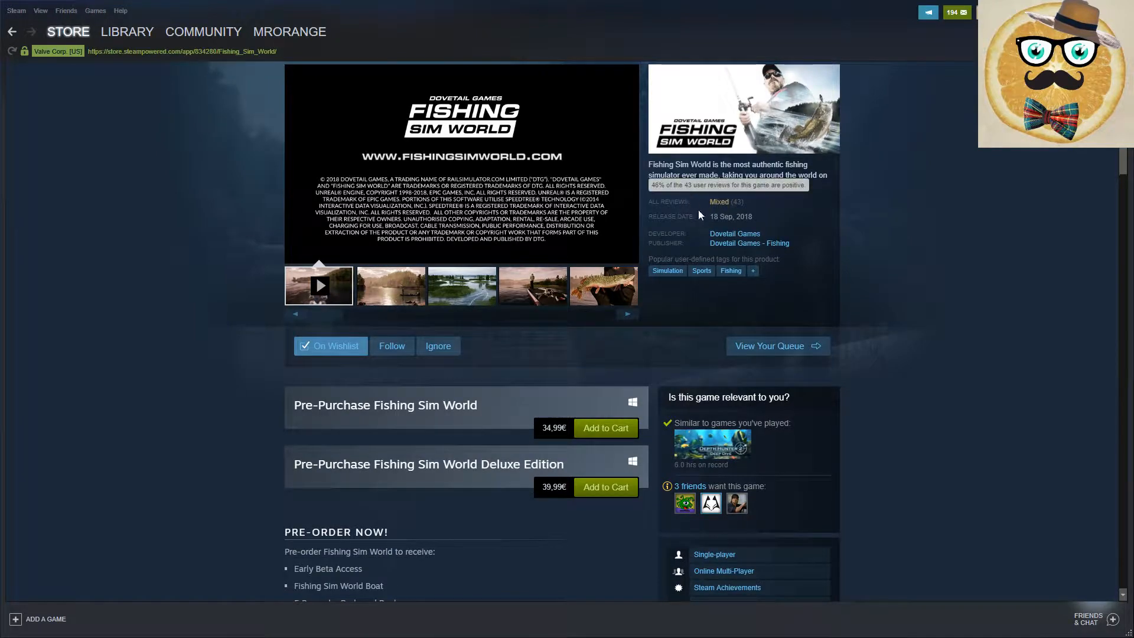
{"action": "scroll", "scroll_direction": "down", "scroll_amount": 3}
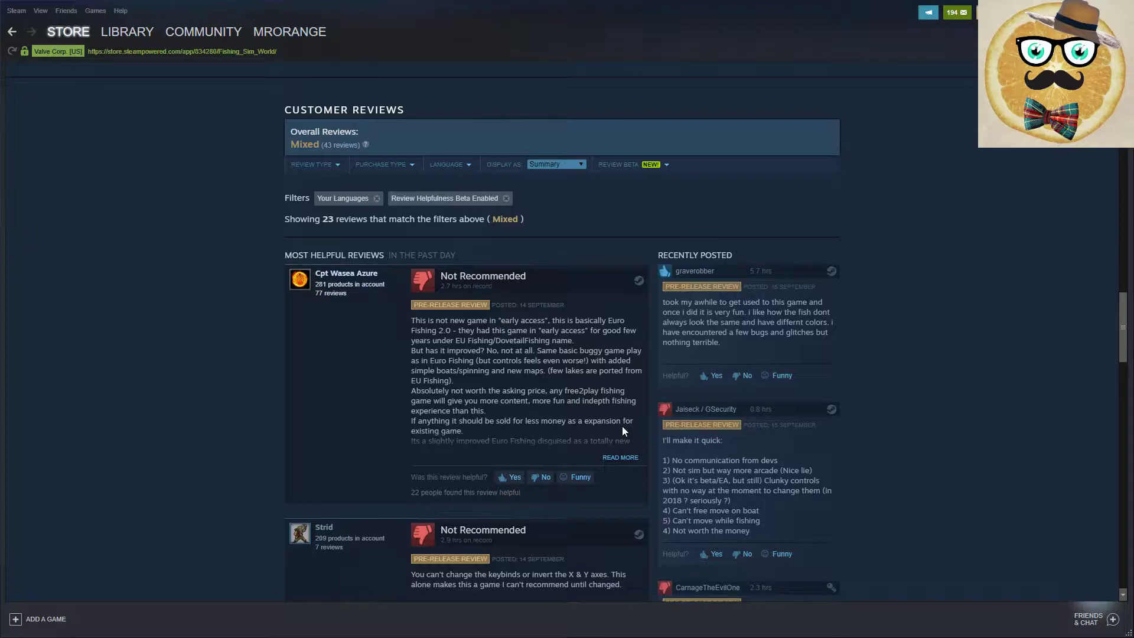
{"action": "scroll", "scroll_direction": "down", "scroll_amount": 3}
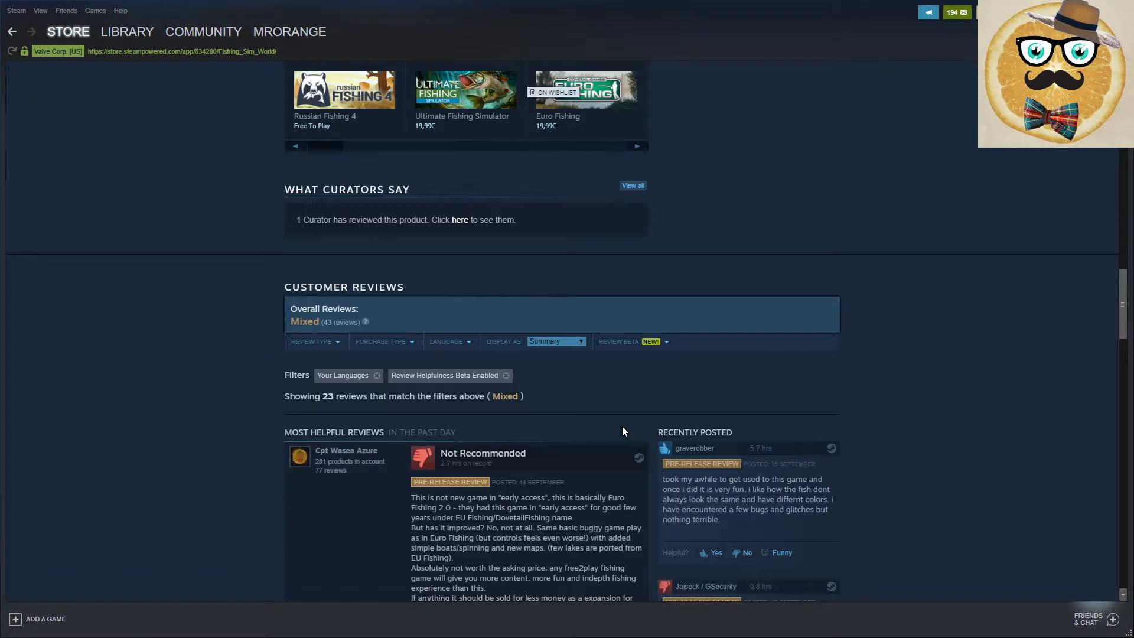
{"action": "scroll", "scroll_direction": "up", "scroll_amount": 3}
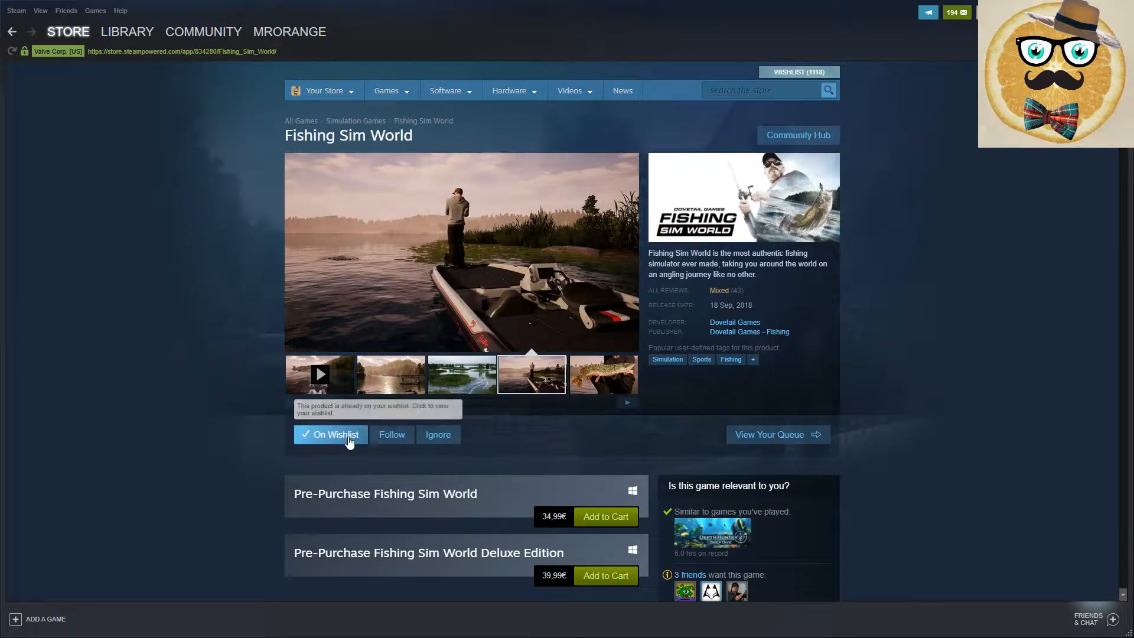
Step: Return to Upcoming Releases and open and scroll the Speed Brawl store page
{"action": "left_click", "coordinate": [17, 32]}
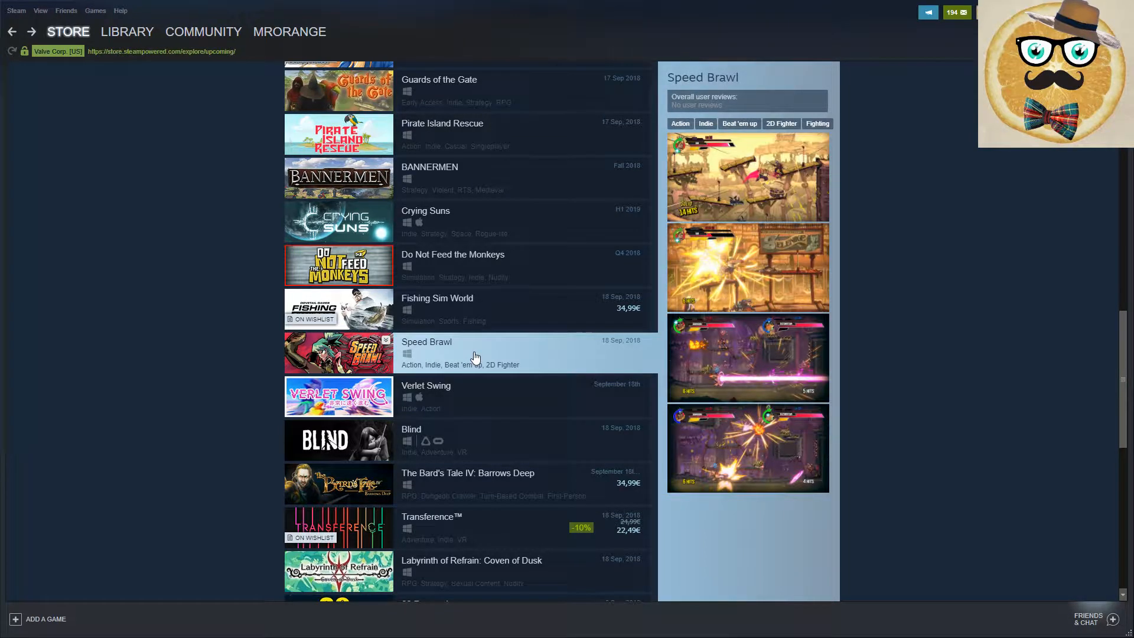
{"action": "mouse_move", "coordinate": [474, 361]}
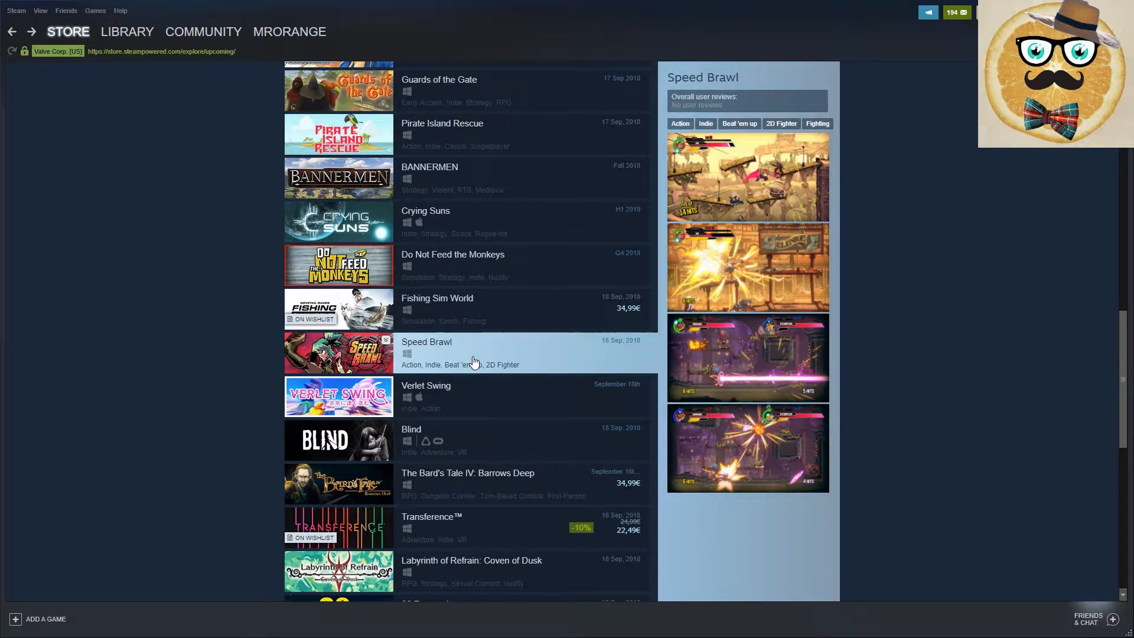
{"action": "left_click", "coordinate": [426, 353]}
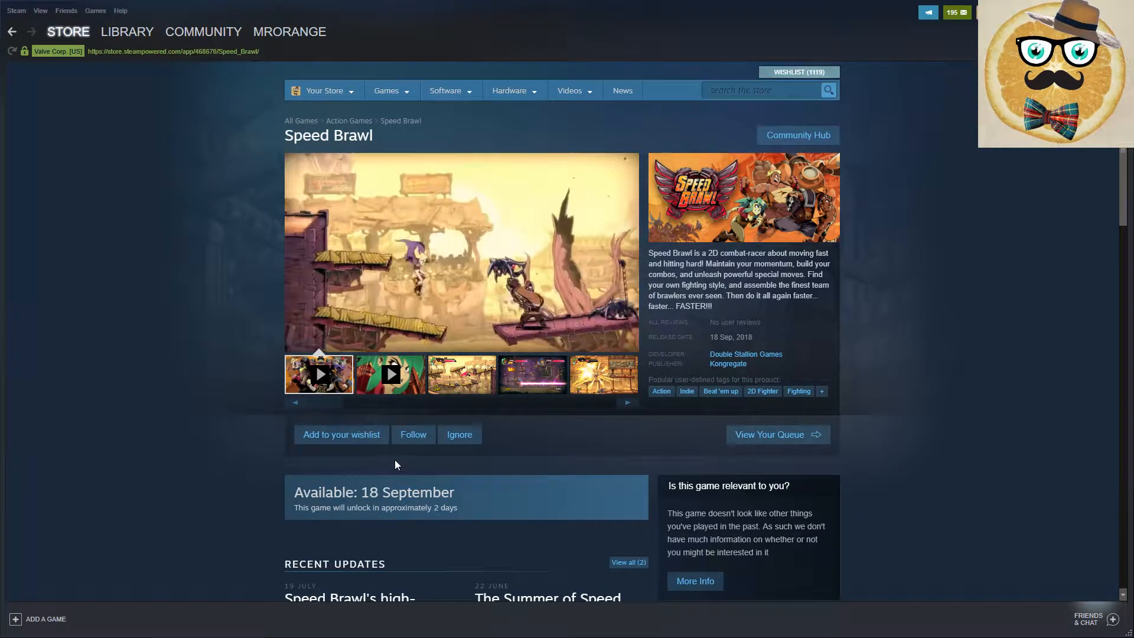
{"action": "mouse_move", "coordinate": [356, 439]}
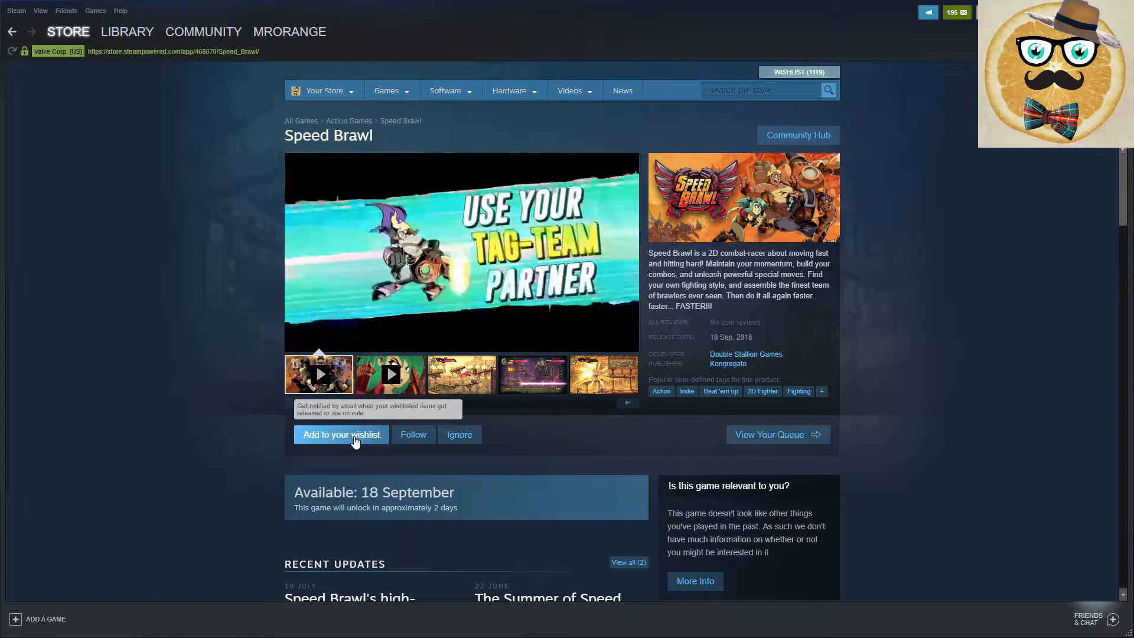
{"action": "scroll", "scroll_direction": "down", "scroll_amount": 3}
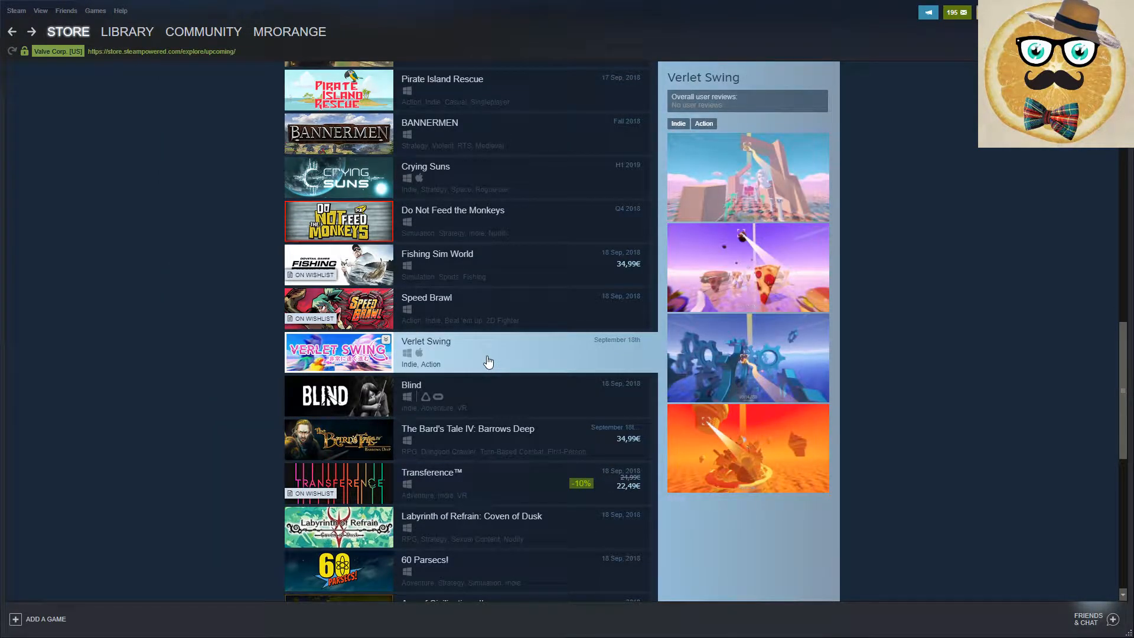
Step: Open Verlet Swing's store page, add it to the wishlist, and return to Upcoming Releases
{"action": "left_click", "coordinate": [426, 353]}
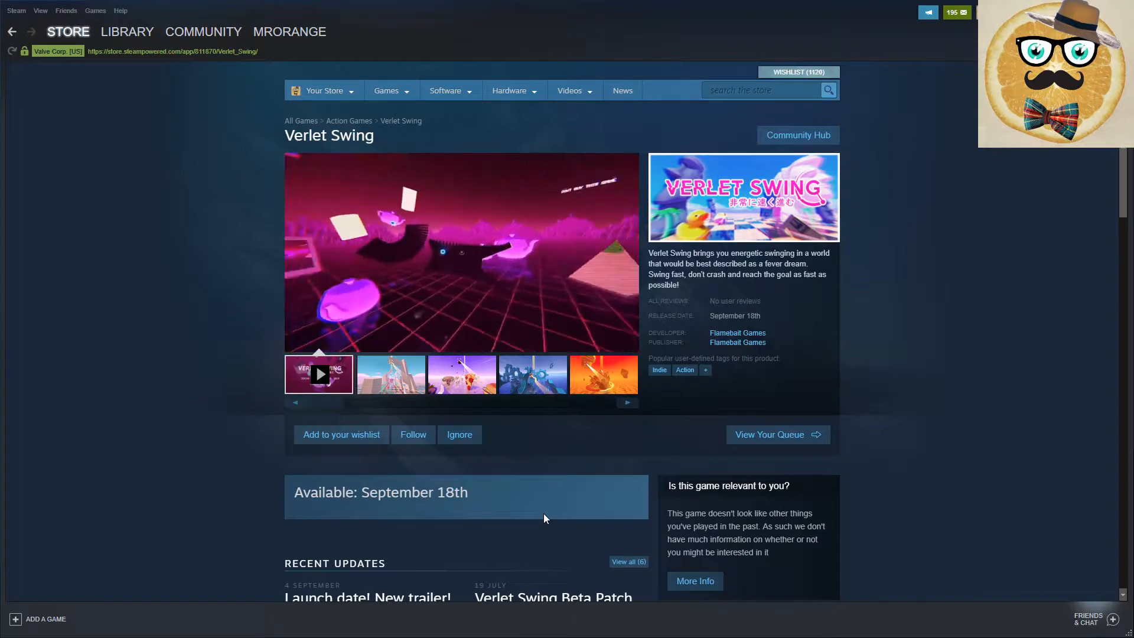
{"action": "scroll", "scroll_direction": "down", "scroll_amount": 3}
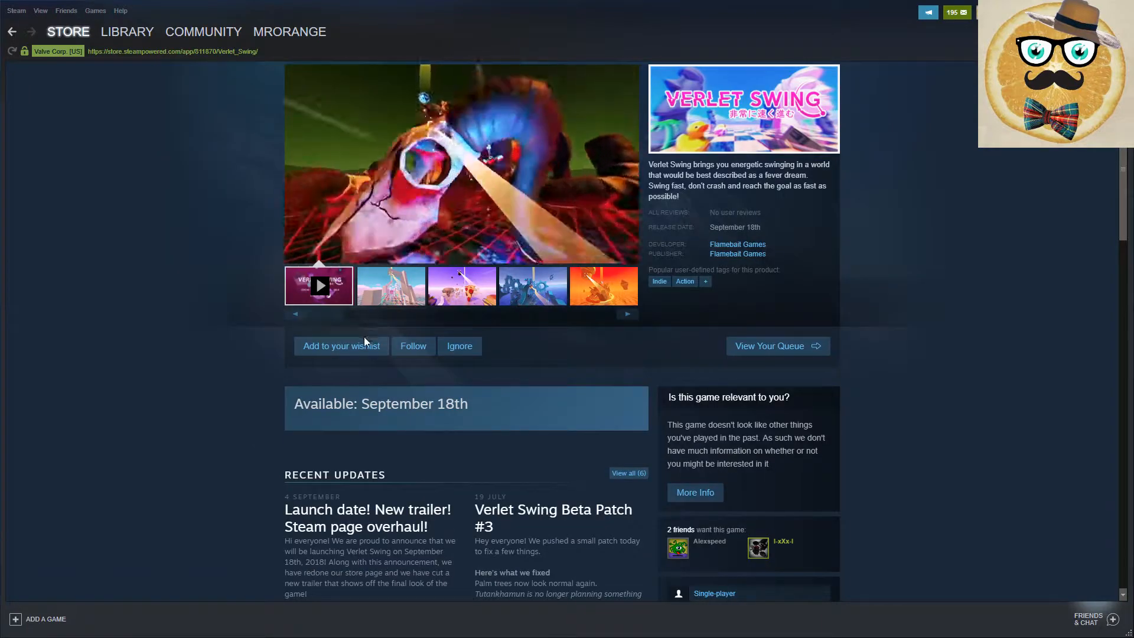
{"action": "left_click", "coordinate": [341, 346]}
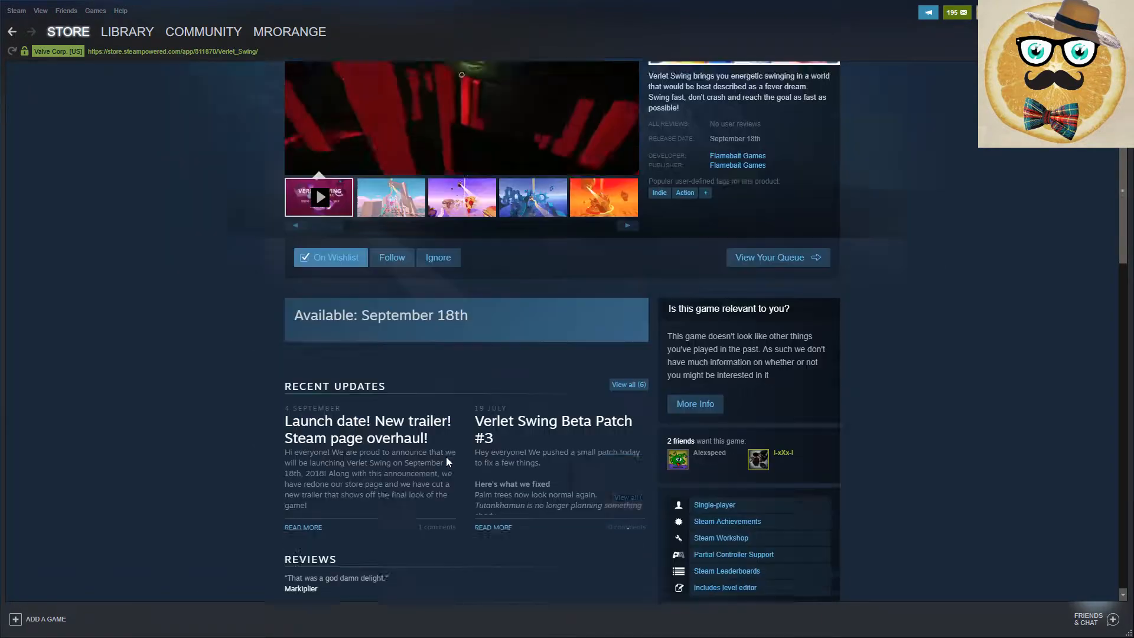
{"action": "scroll", "scroll_direction": "down", "scroll_amount": 3}
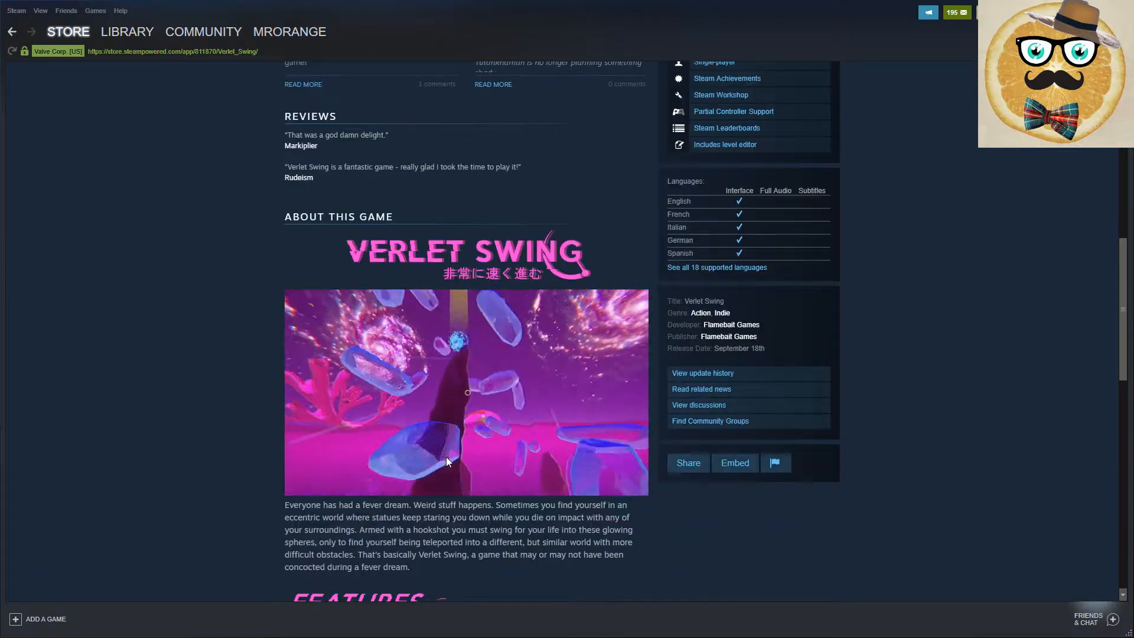
{"action": "scroll", "scroll_direction": "up", "scroll_amount": 3}
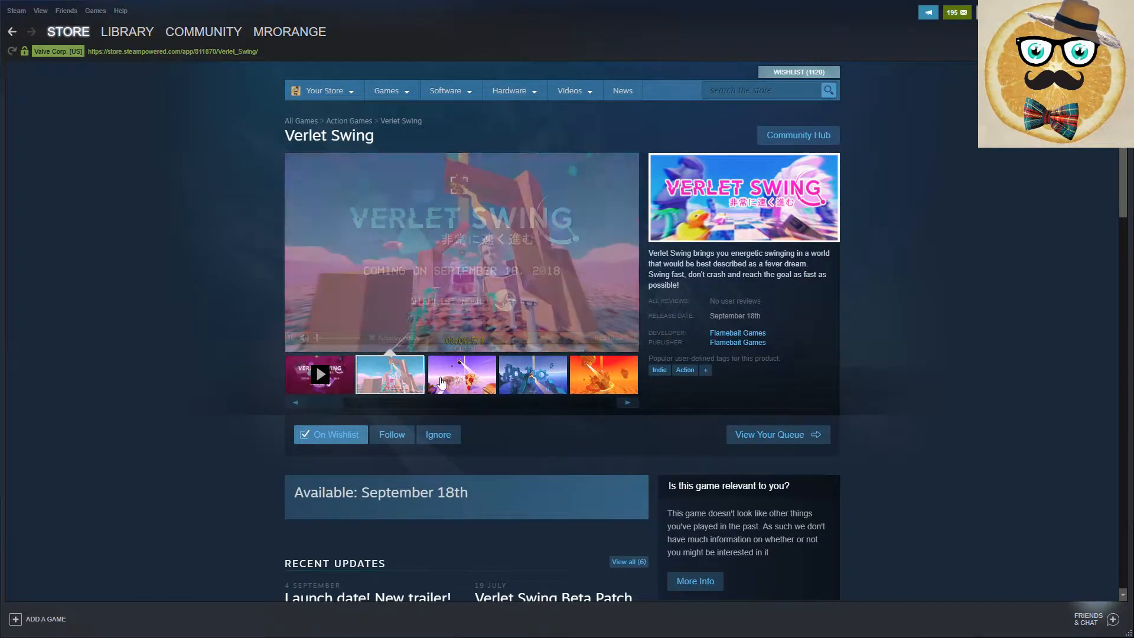
{"action": "left_click", "coordinate": [462, 375]}
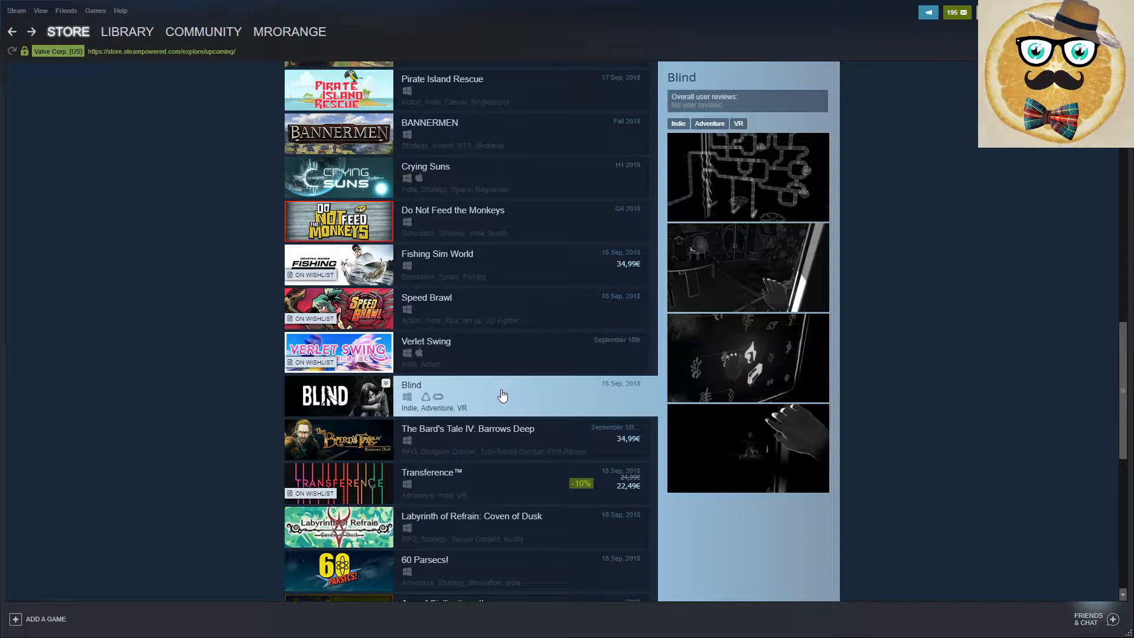
Step: Look through Blind's store page, add it to the wishlist, and return to the list
{"action": "left_click", "coordinate": [434, 396]}
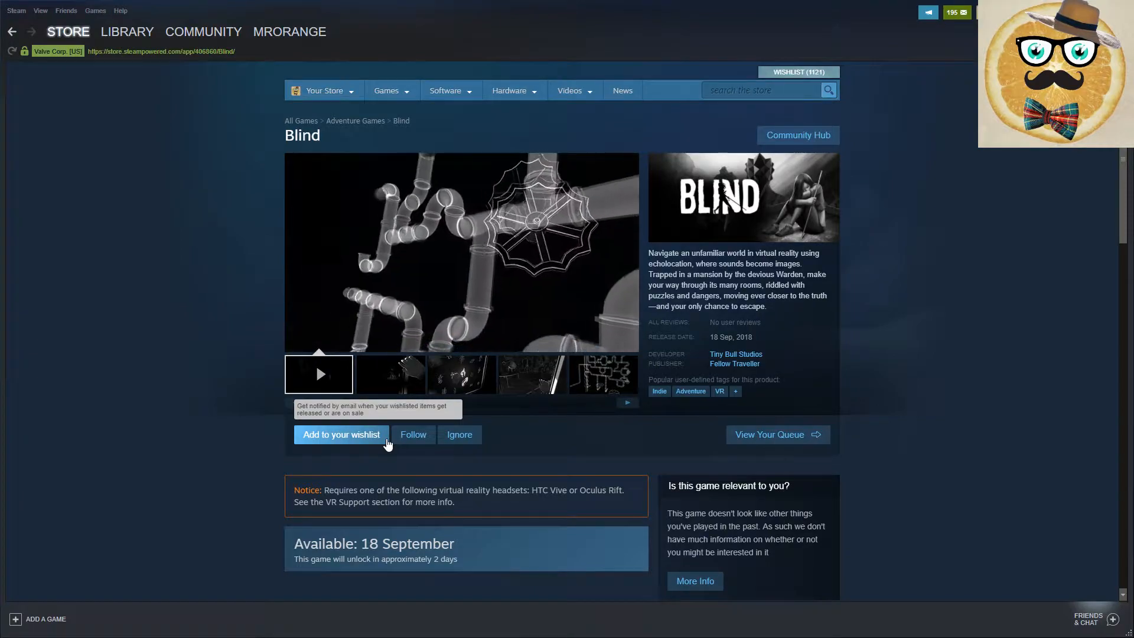
{"action": "scroll", "scroll_direction": "down", "scroll_amount": 3}
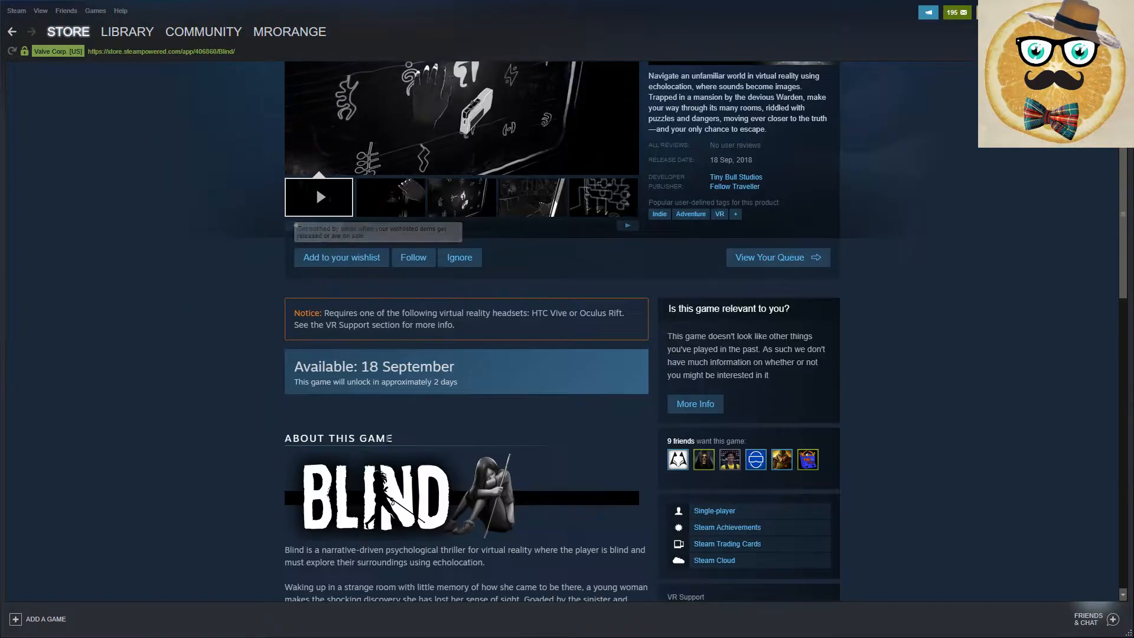
{"action": "scroll", "scroll_direction": "down", "scroll_amount": 3}
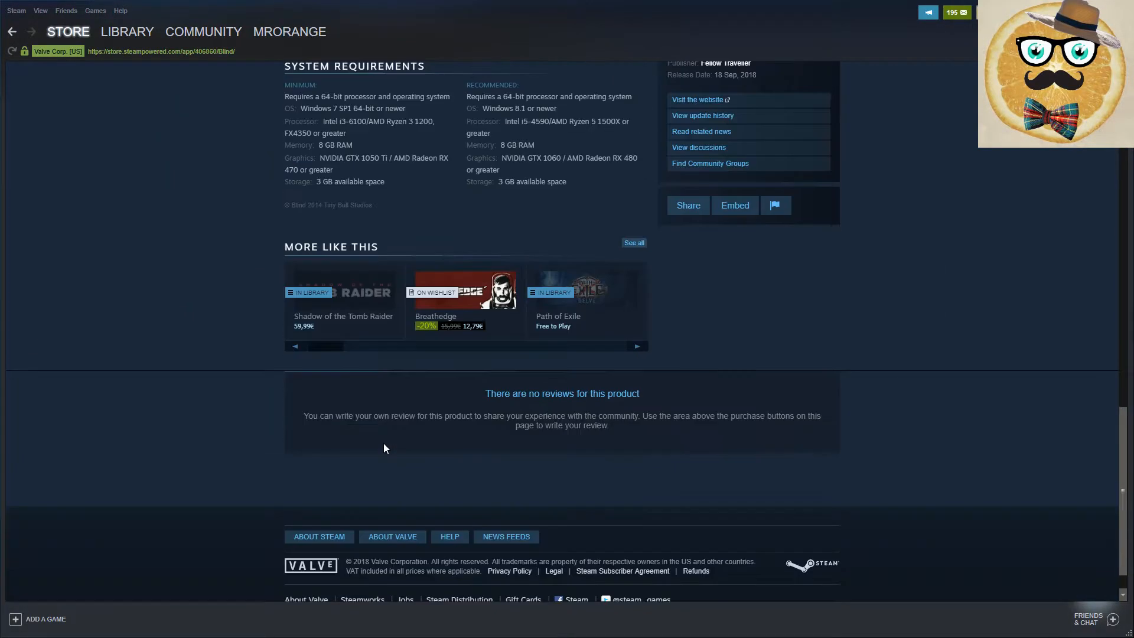
{"action": "scroll", "scroll_direction": "up", "scroll_amount": 3}
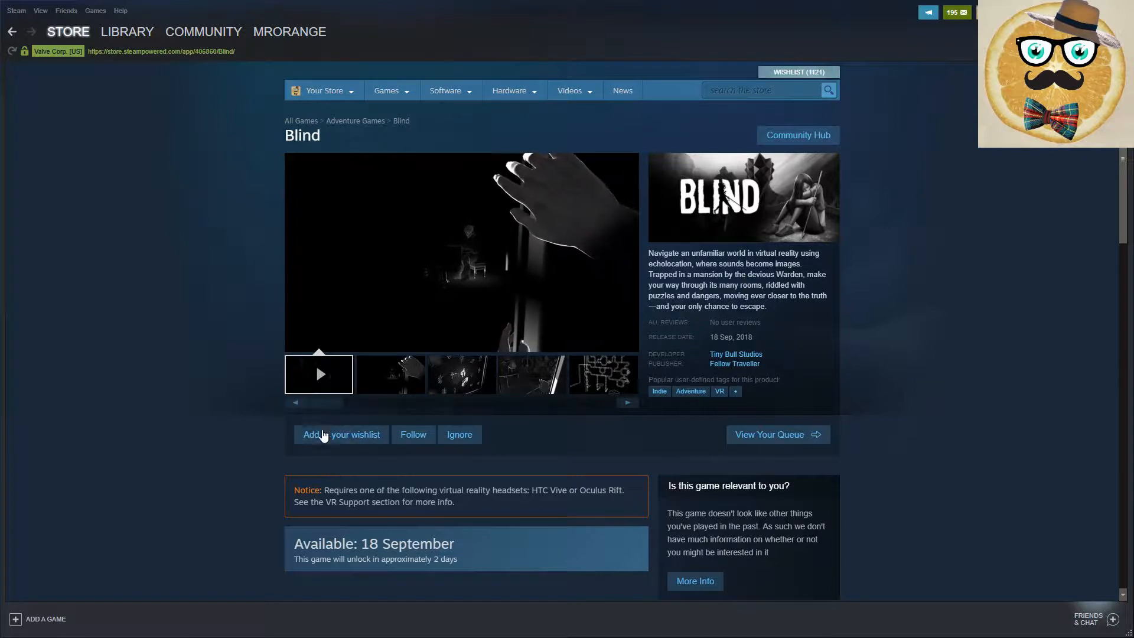
{"action": "left_click", "coordinate": [341, 435]}
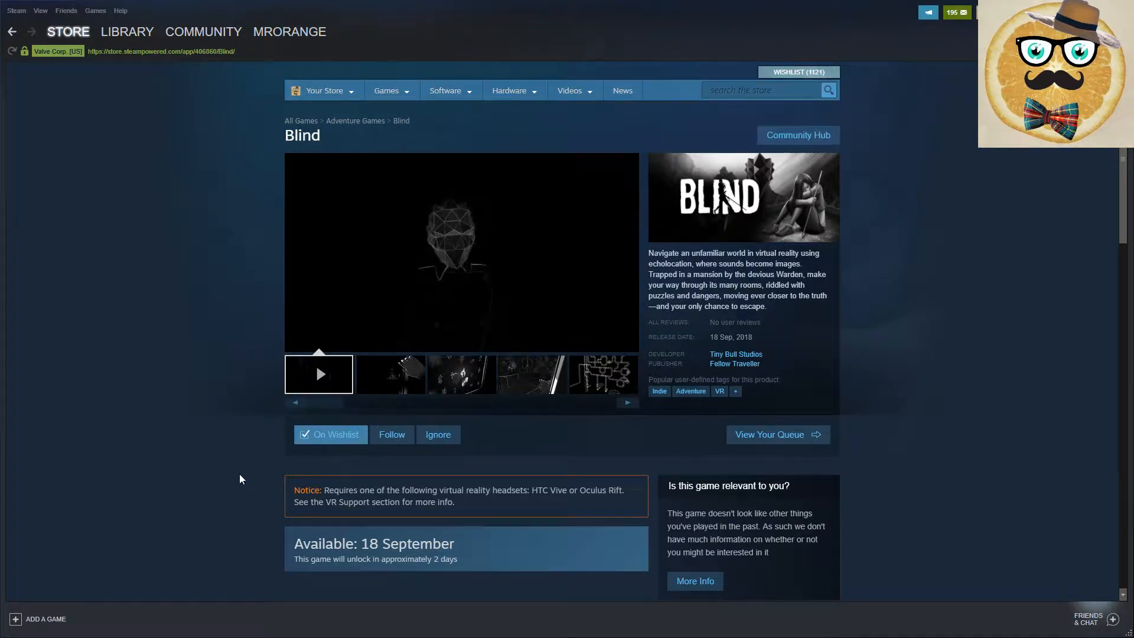
{"action": "left_click", "coordinate": [19, 32]}
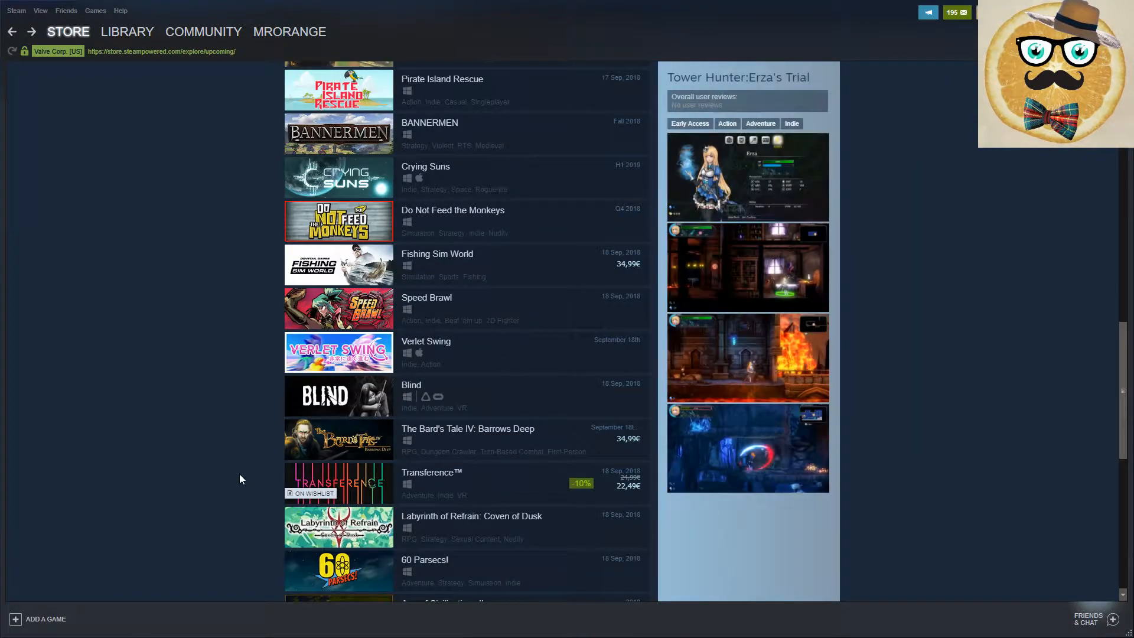
Step: Open The Bard's Tale IV store page and watch its trailers
{"action": "scroll", "scroll_direction": "down", "scroll_amount": 3}
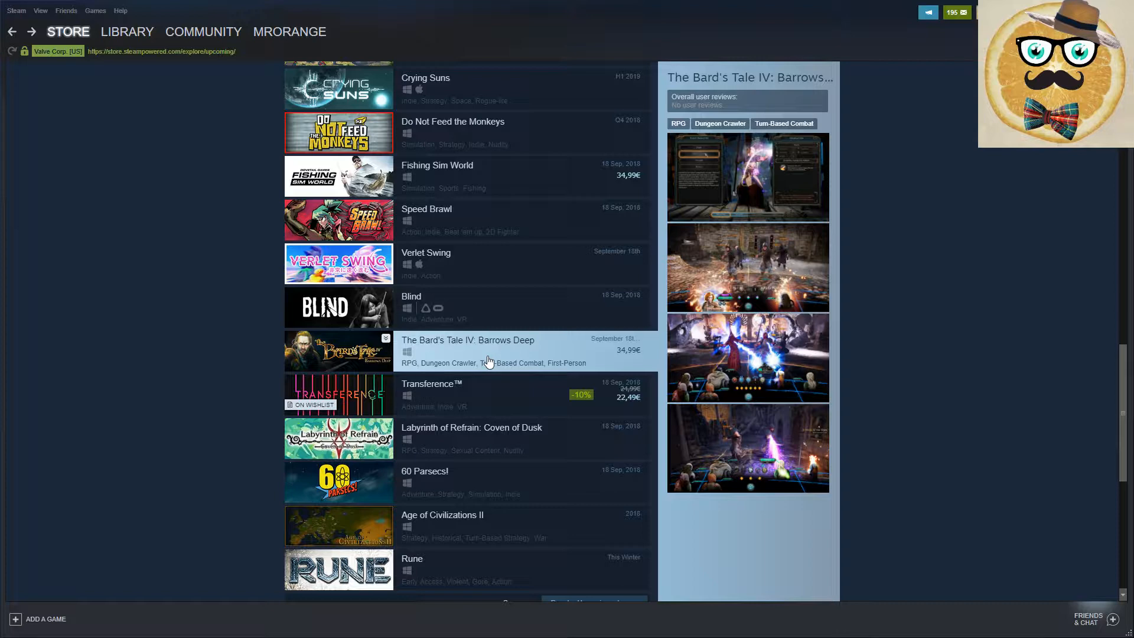
{"action": "left_click", "coordinate": [468, 340]}
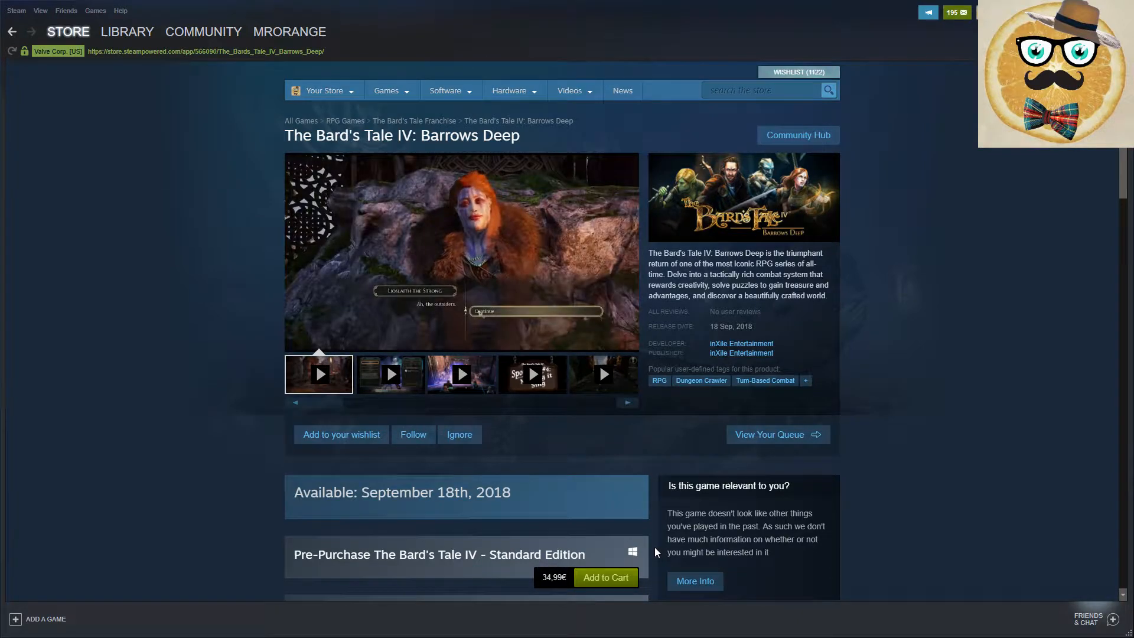
{"action": "left_click", "coordinate": [320, 375]}
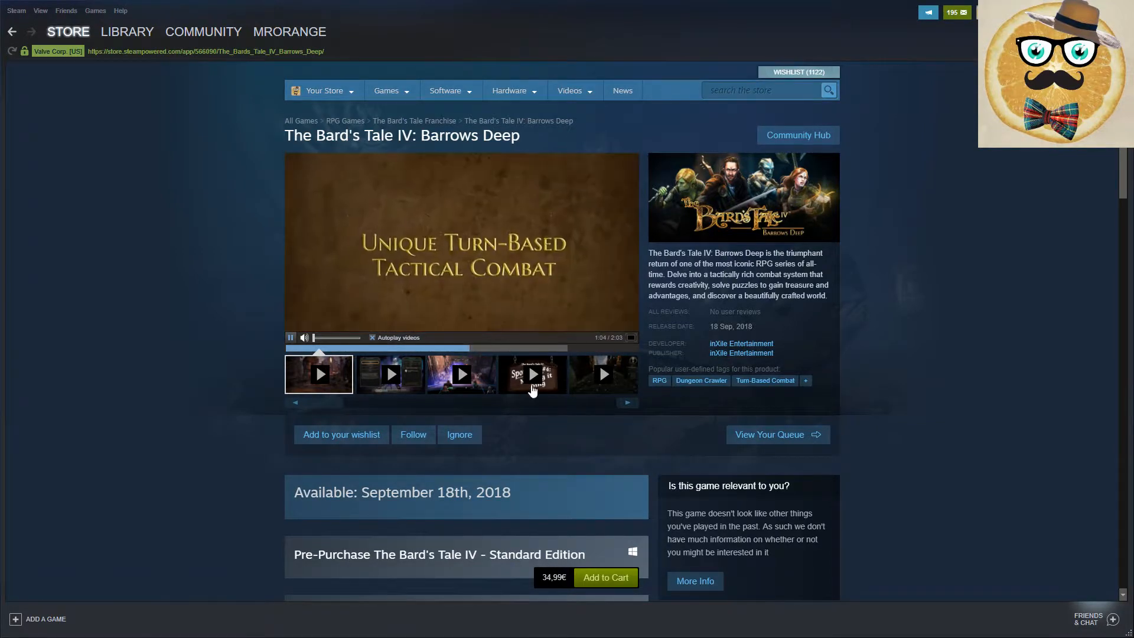
{"action": "left_click", "coordinate": [532, 374]}
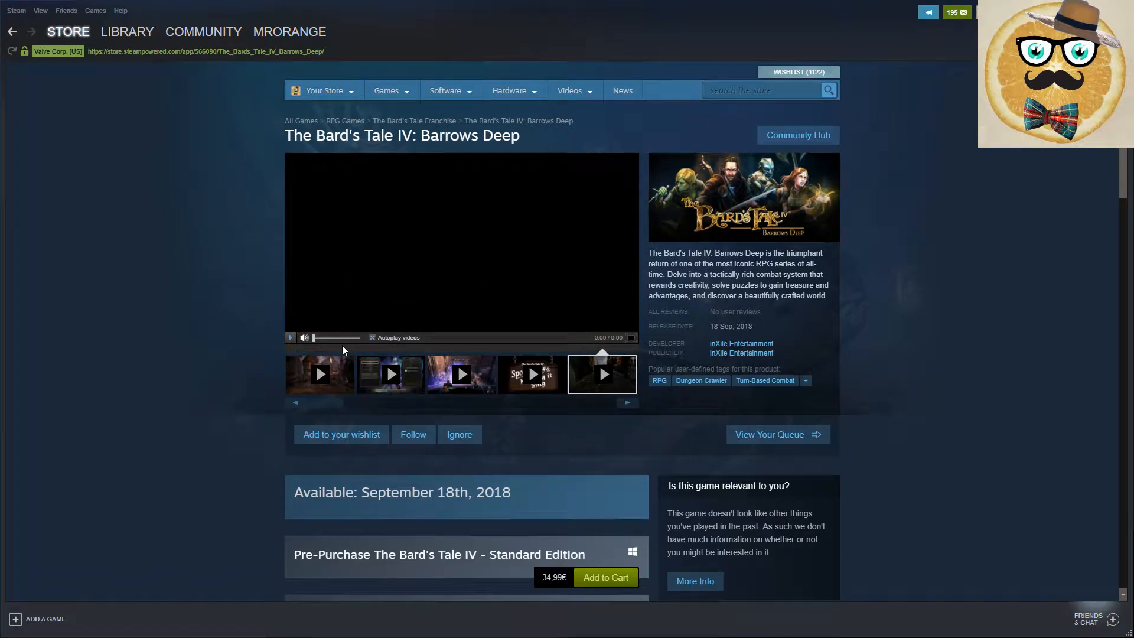
{"action": "mouse_move", "coordinate": [495, 382]}
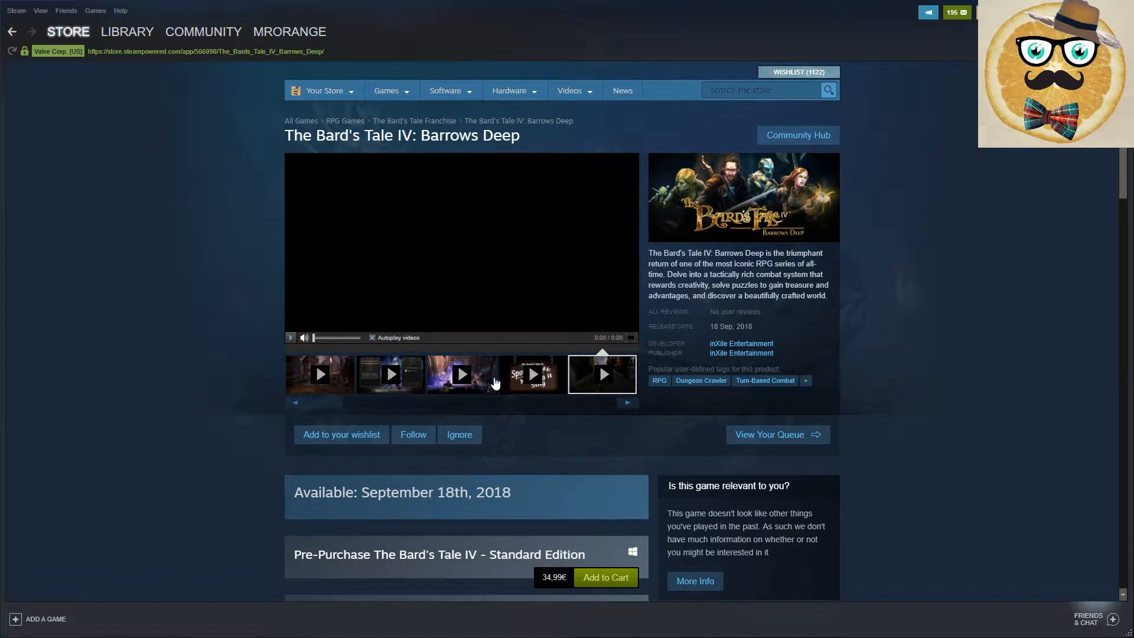
{"action": "left_click", "coordinate": [461, 375]}
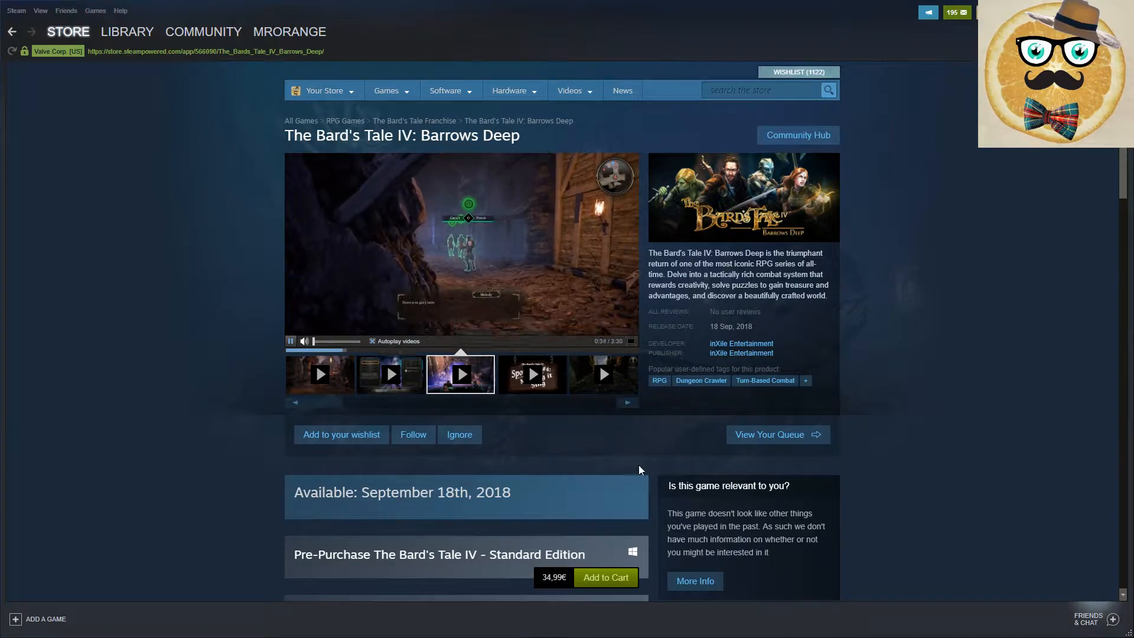
Step: Scroll through The Bard's Tale IV store page
{"action": "scroll", "scroll_direction": "down", "scroll_amount": 3}
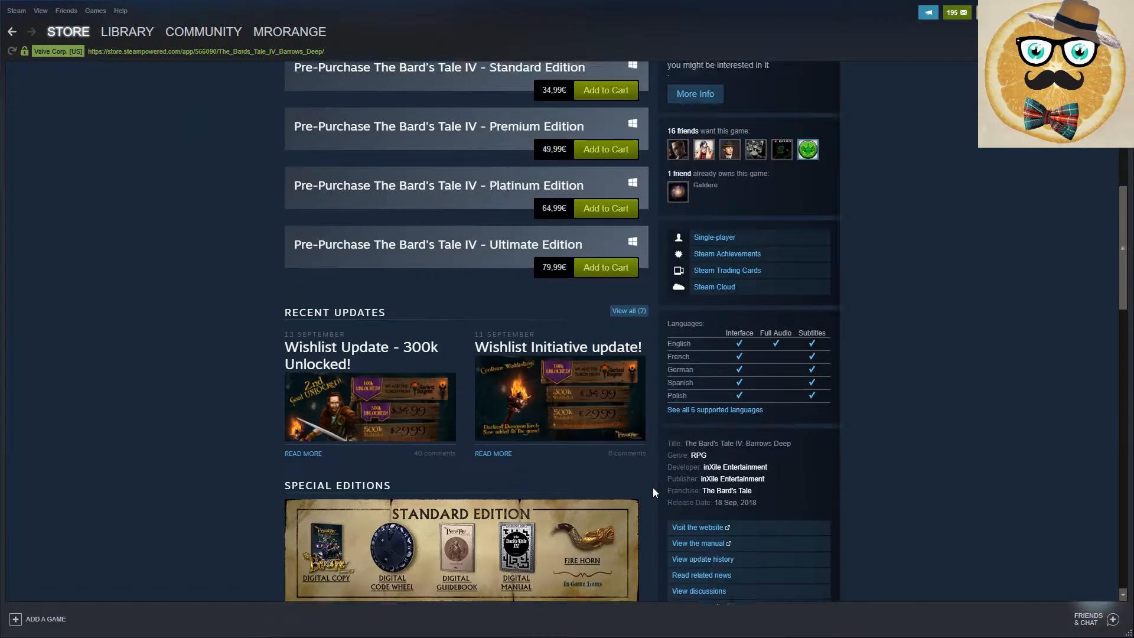
{"action": "scroll", "scroll_direction": "down", "scroll_amount": 3}
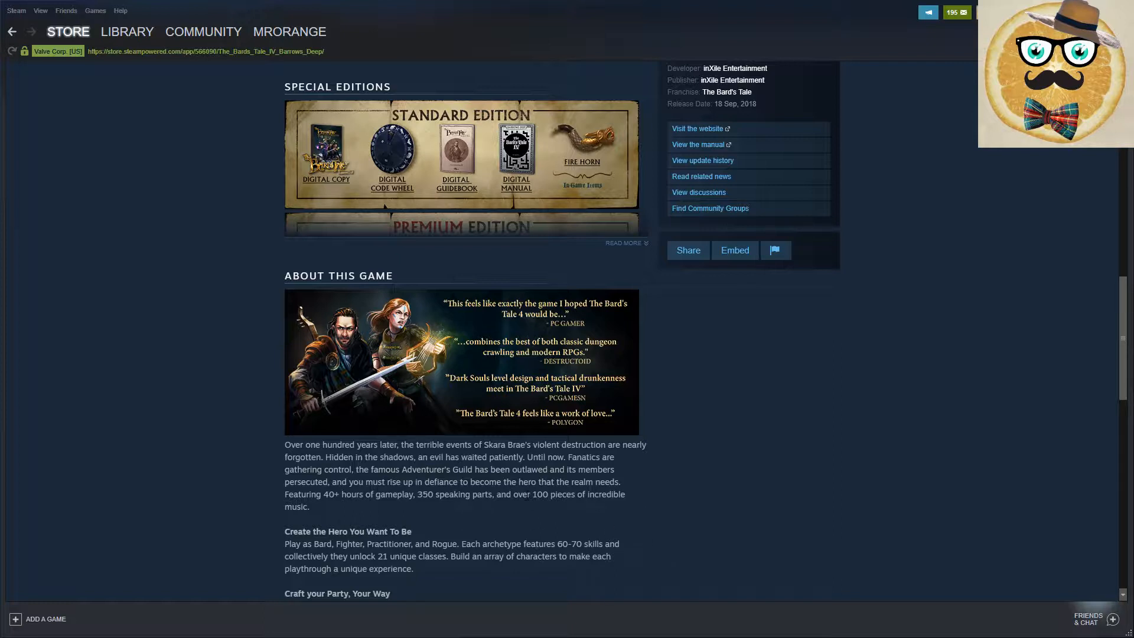
{"action": "mouse_move", "coordinate": [532, 522]}
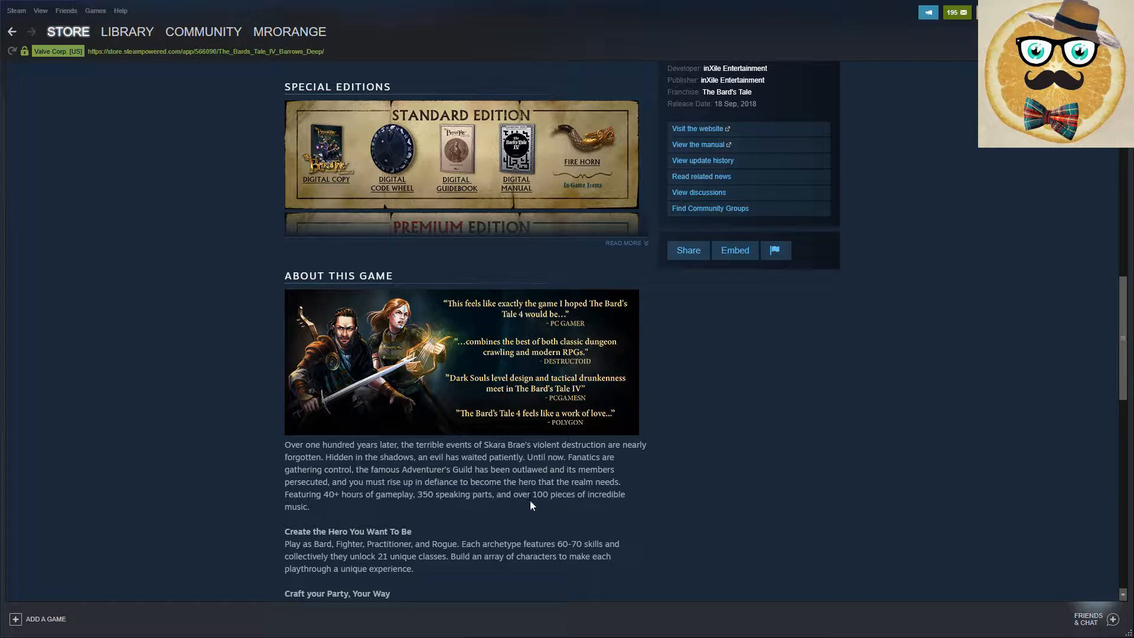
{"action": "mouse_move", "coordinate": [535, 507]}
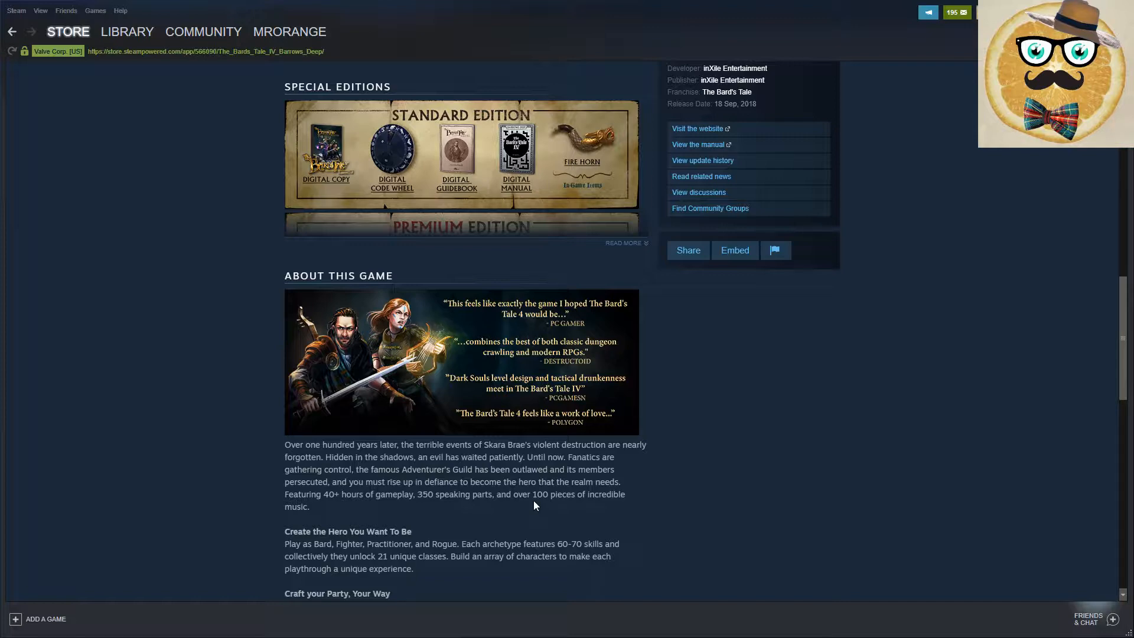
{"action": "scroll", "scroll_direction": "down", "scroll_amount": 3}
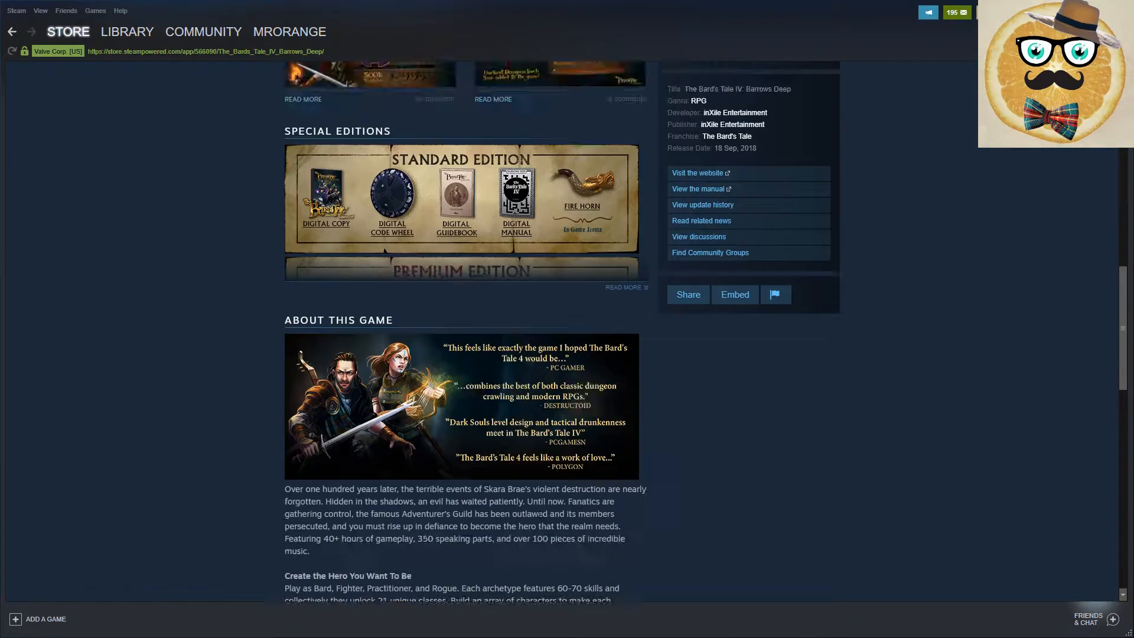
{"action": "scroll", "scroll_direction": "up", "scroll_amount": 3}
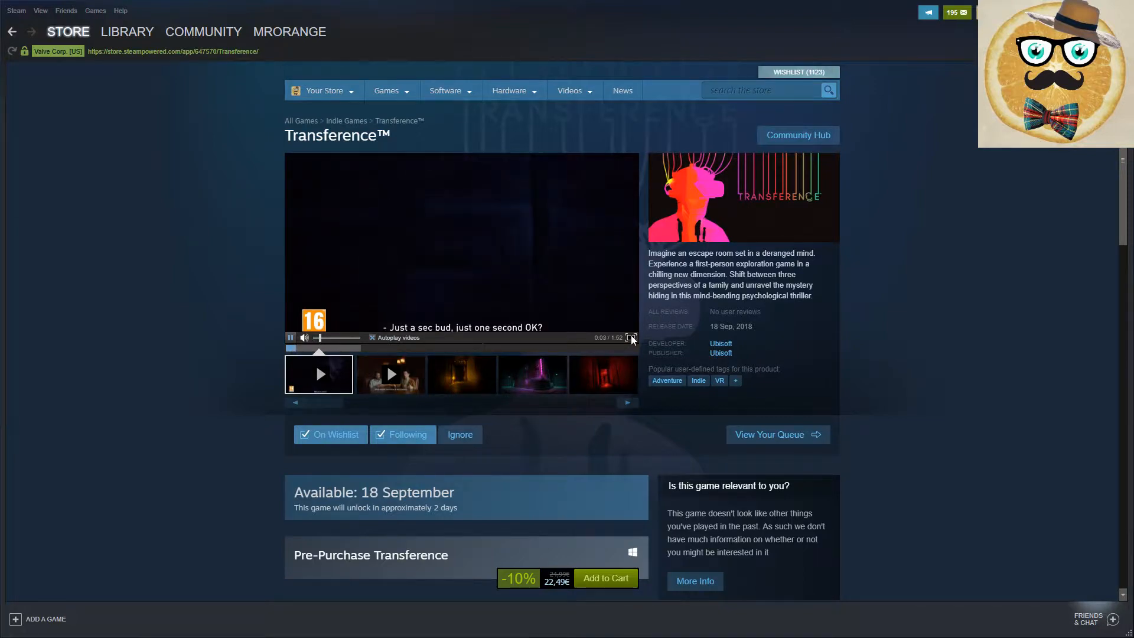
Step: Watch the Transference trailer full screen, scroll down, and play its second video
{"action": "left_click", "coordinate": [632, 338]}
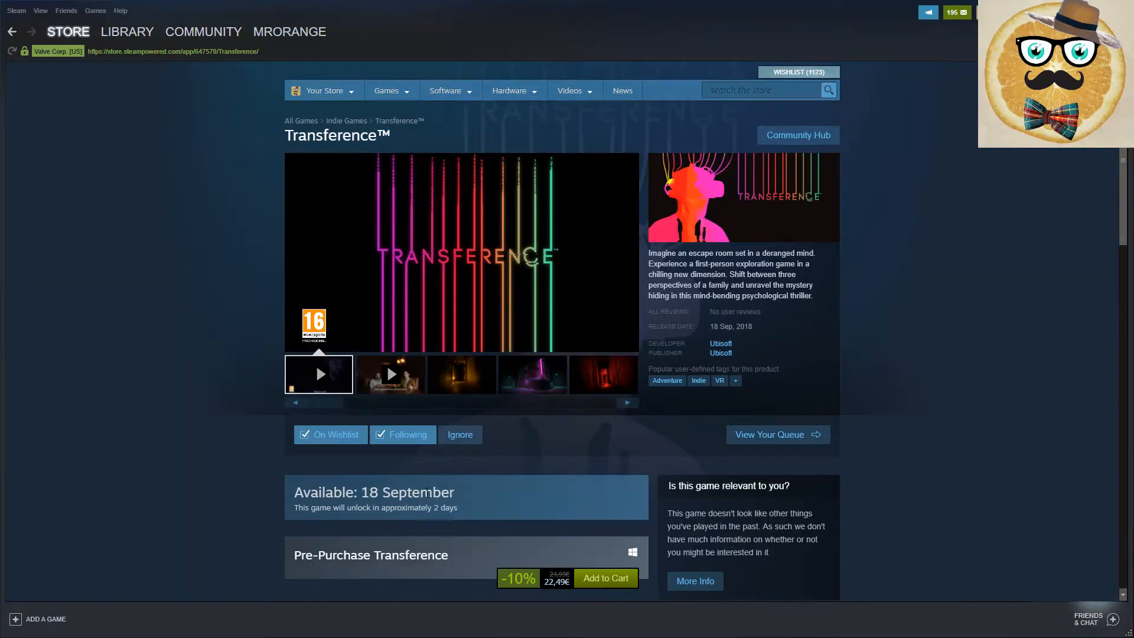
{"action": "scroll", "scroll_direction": "down", "scroll_amount": 3}
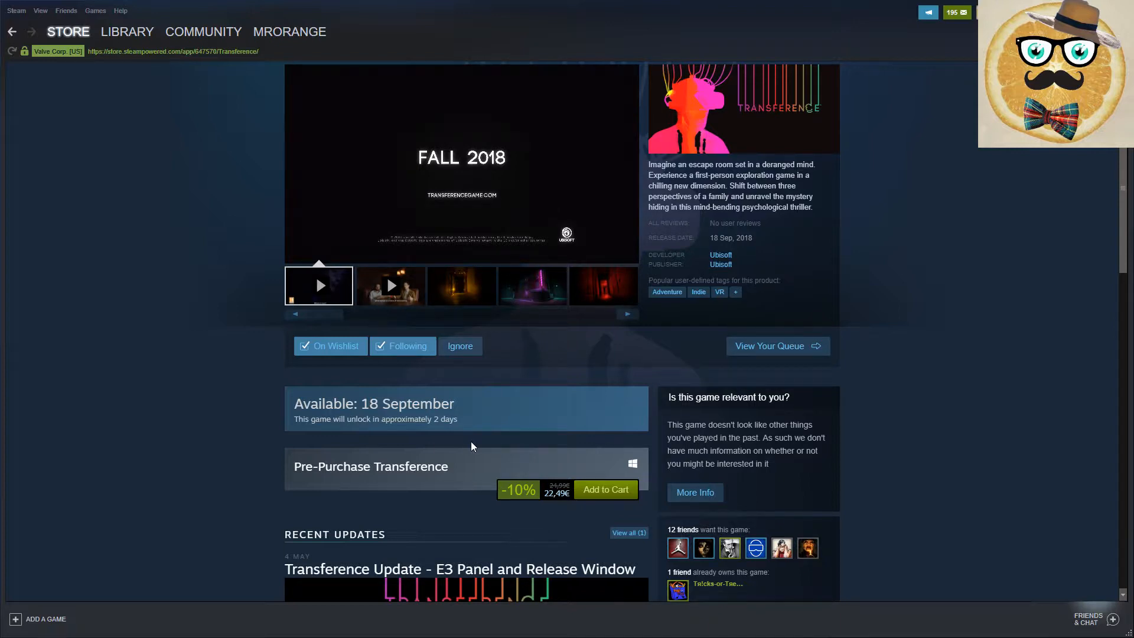
{"action": "left_click", "coordinate": [390, 286]}
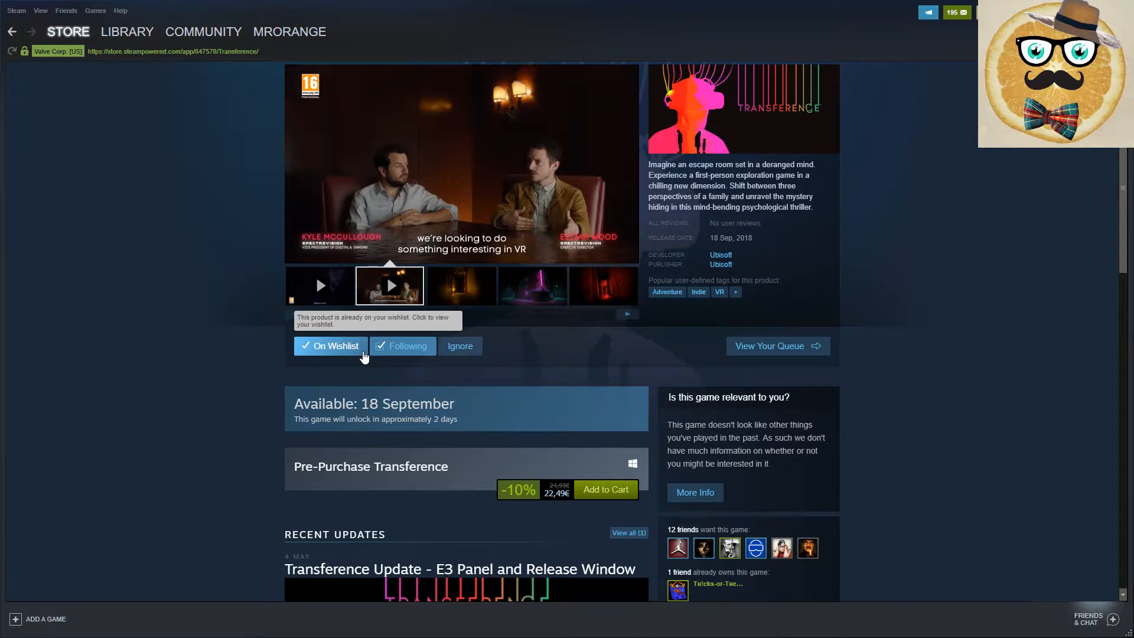
{"action": "mouse_move", "coordinate": [377, 503]}
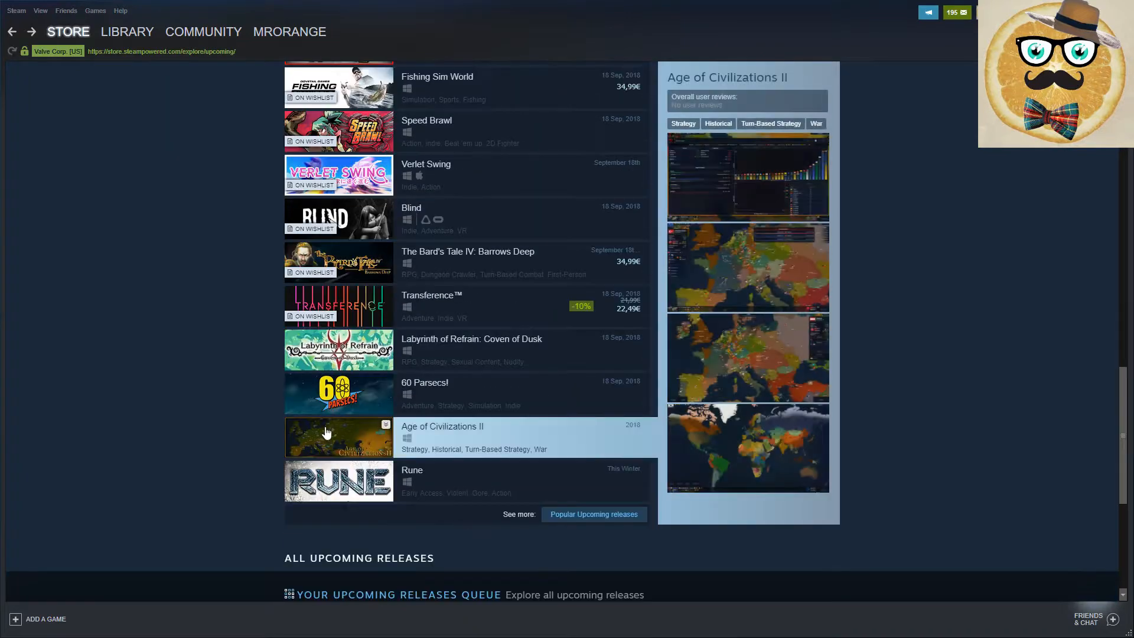
{"action": "mouse_move", "coordinate": [339, 481]}
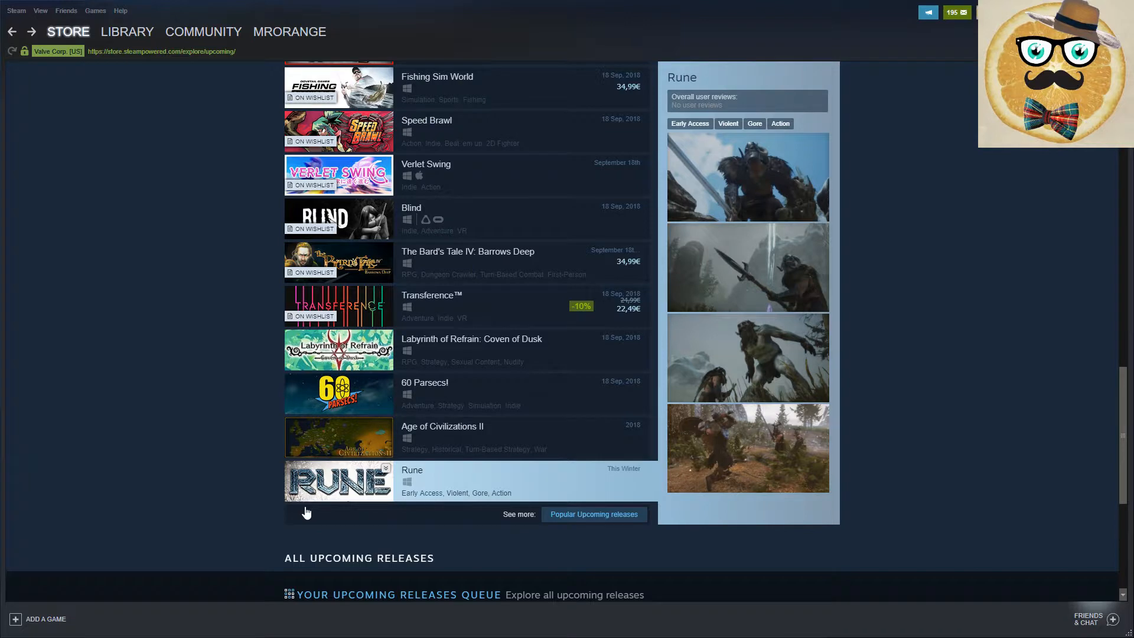
{"action": "mouse_move", "coordinate": [480, 351]}
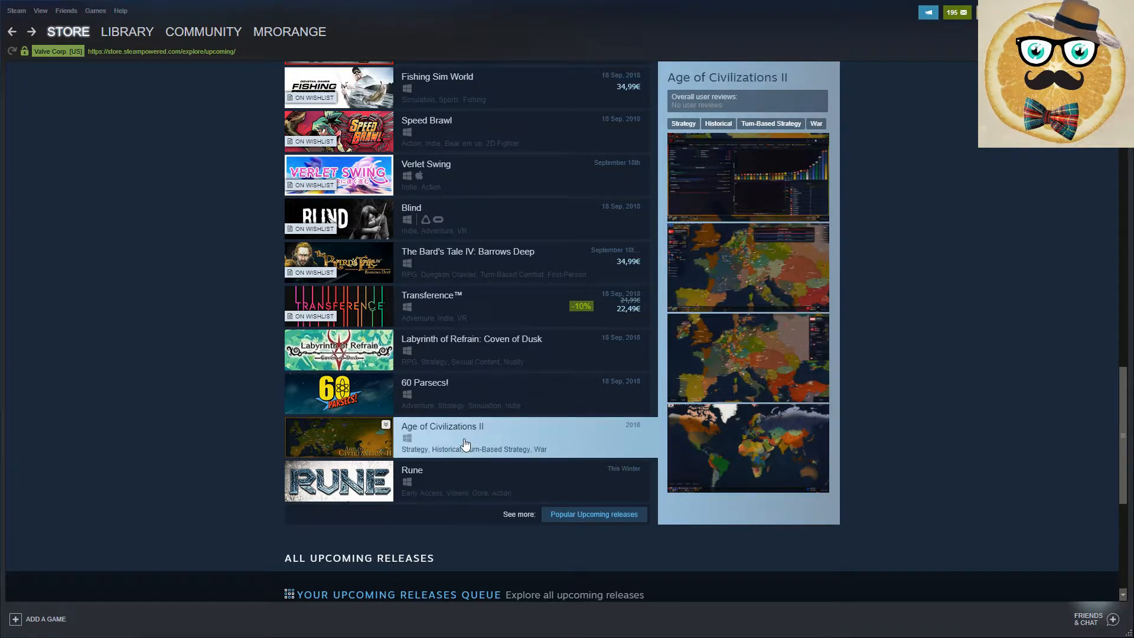
Step: View two Age of Civilizations II screenshots on its store page, then return to Upcoming Releases
{"action": "left_click", "coordinate": [442, 426]}
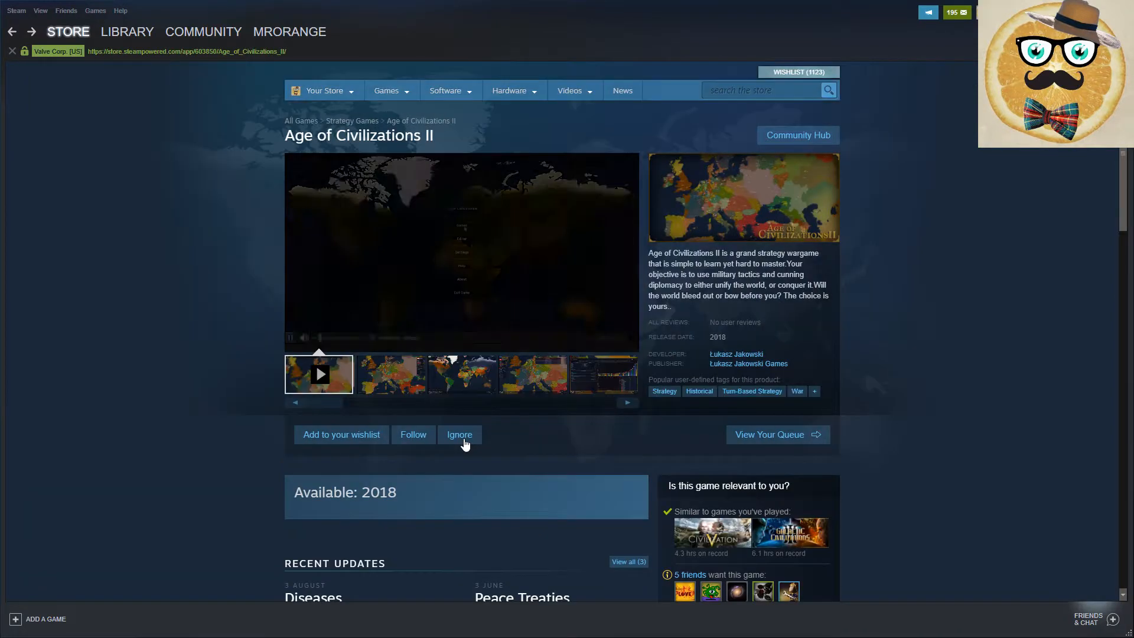
{"action": "left_click", "coordinate": [532, 374]}
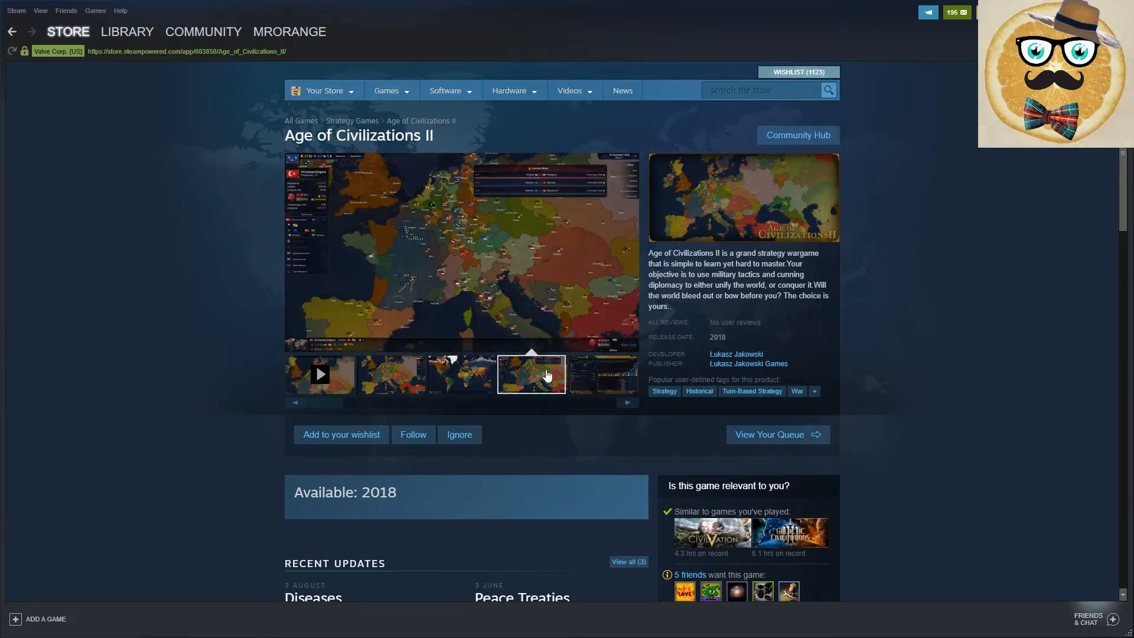
{"action": "left_click", "coordinate": [601, 374]}
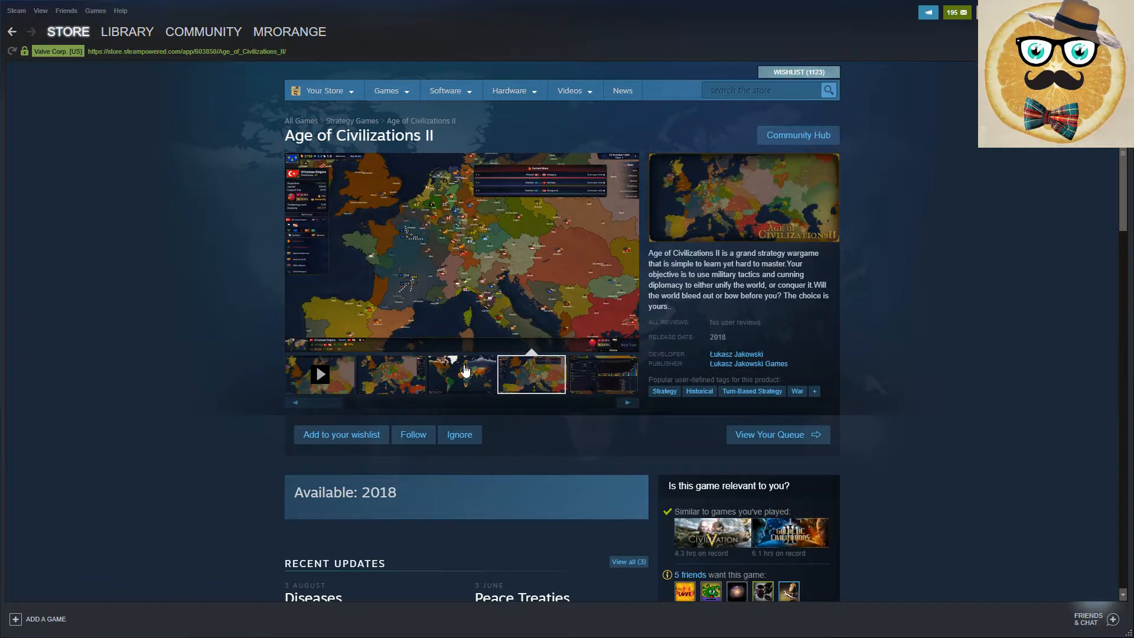
{"action": "mouse_move", "coordinate": [478, 313]}
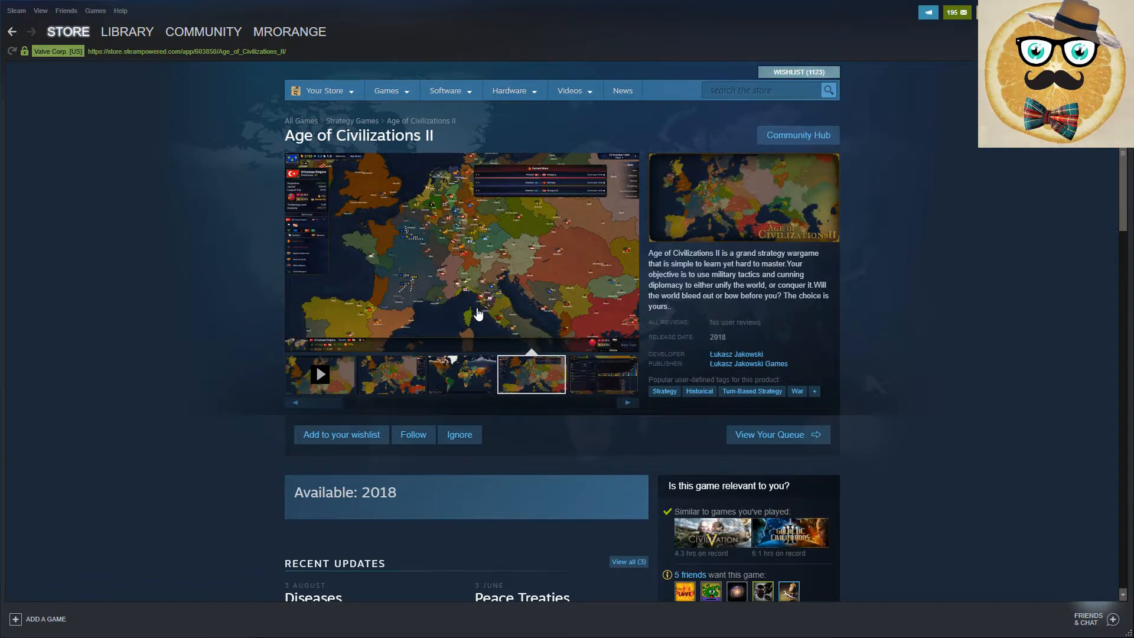
{"action": "mouse_move", "coordinate": [438, 406]}
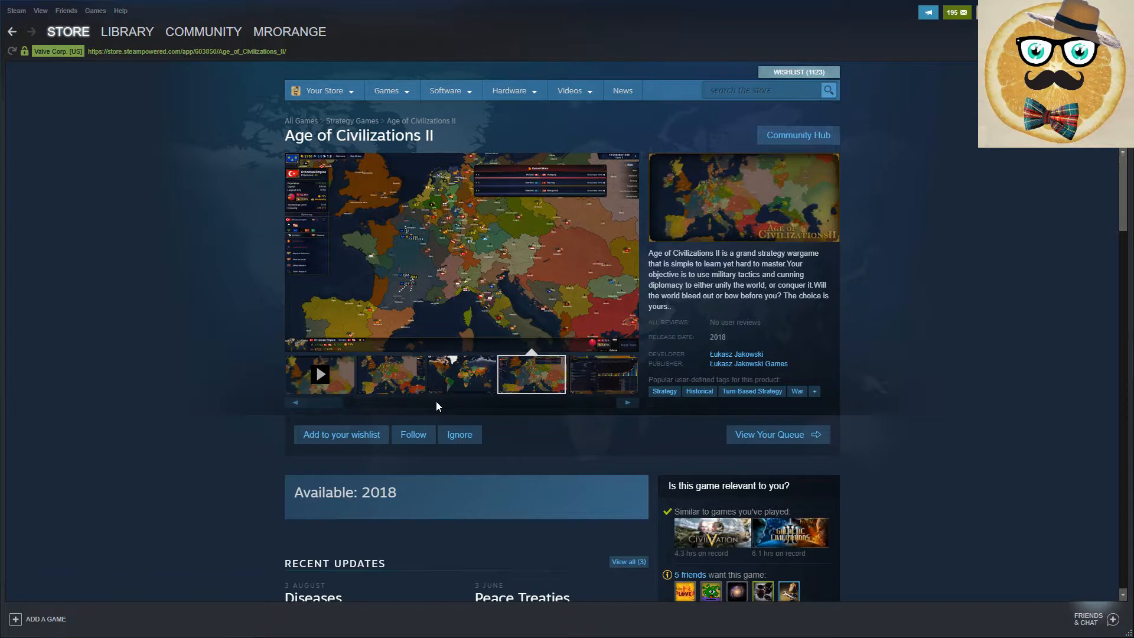
{"action": "mouse_move", "coordinate": [439, 243]}
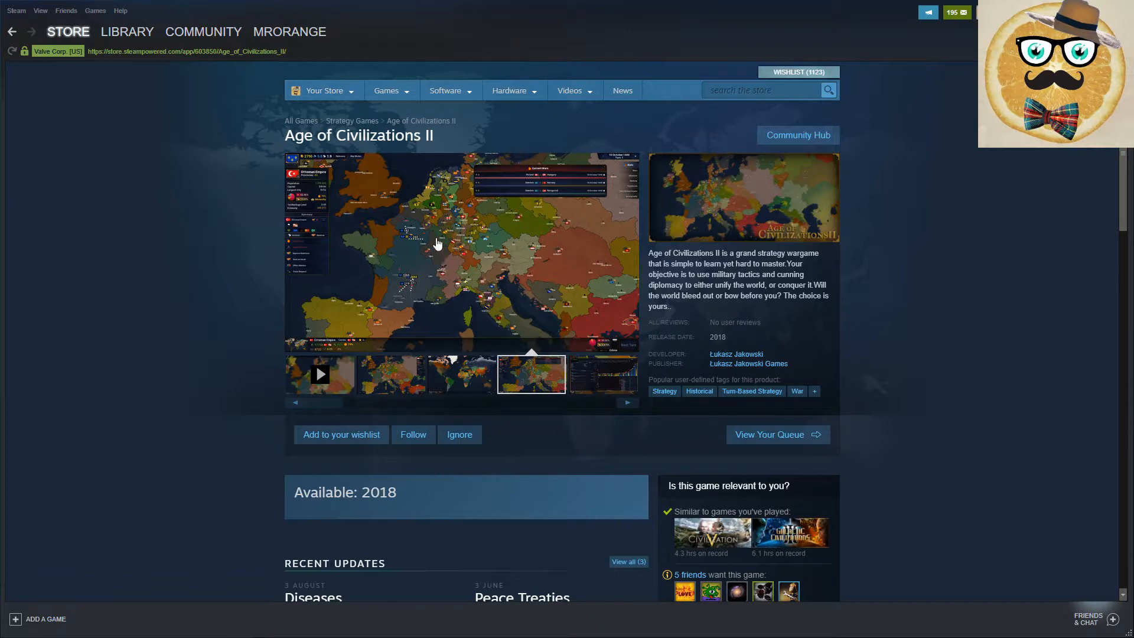
{"action": "mouse_move", "coordinate": [435, 221]}
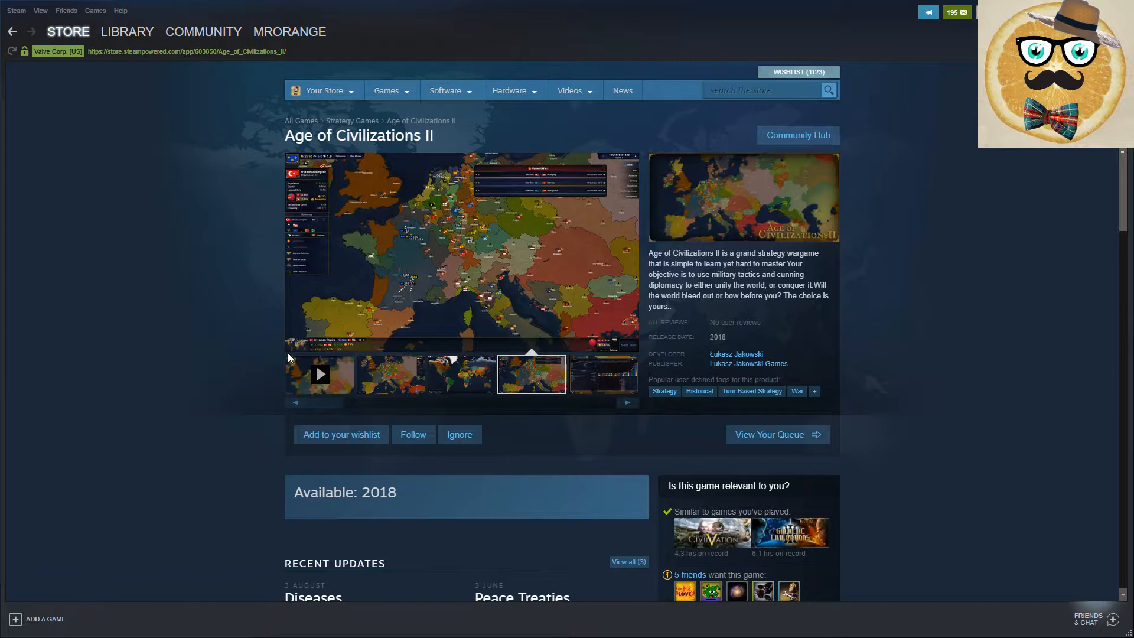
{"action": "mouse_move", "coordinate": [425, 237]}
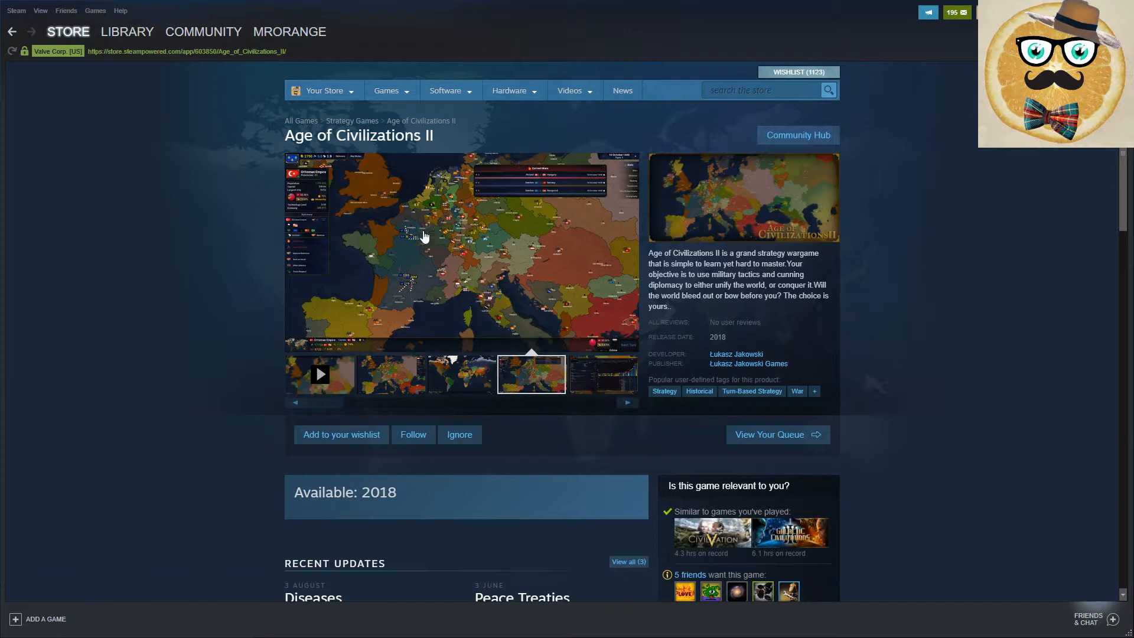
{"action": "mouse_move", "coordinate": [562, 300]}
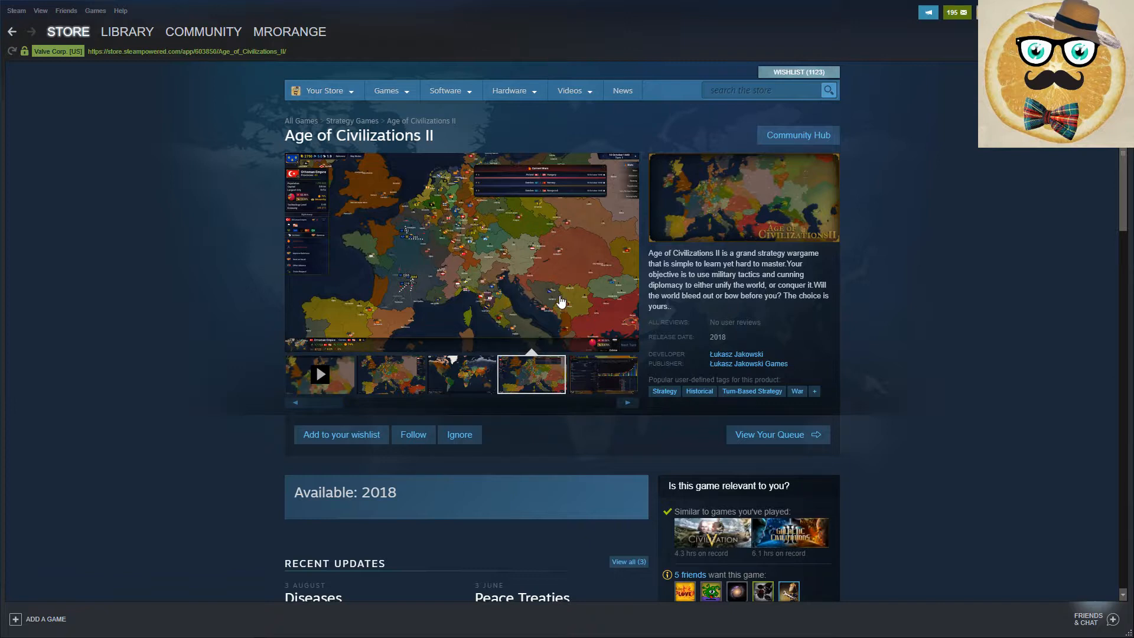
{"action": "mouse_move", "coordinate": [447, 210]}
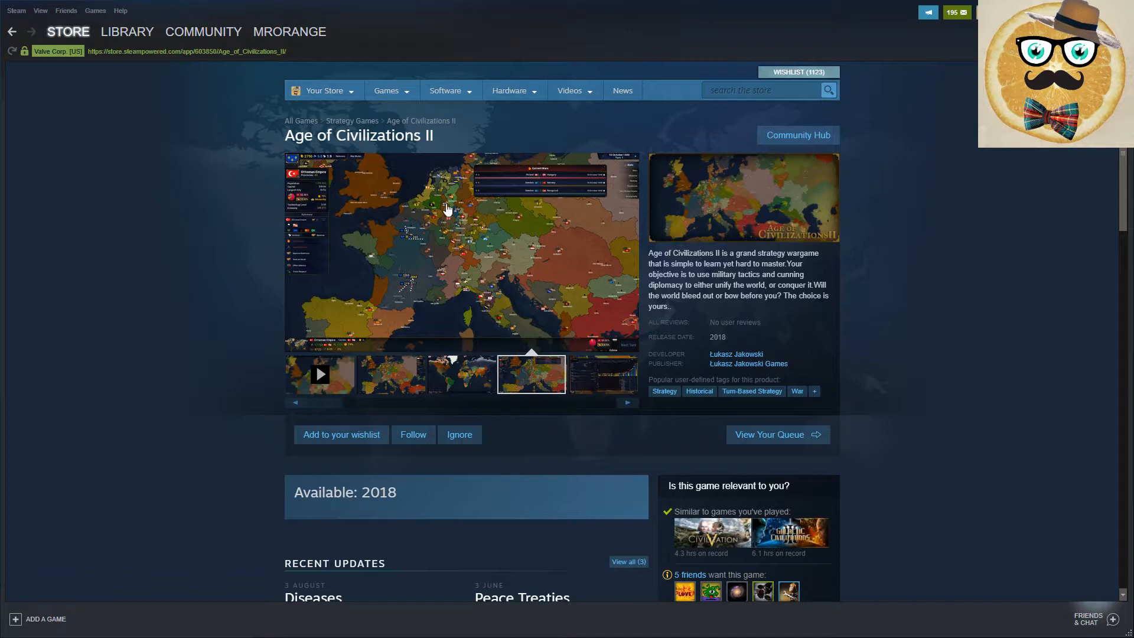
{"action": "mouse_move", "coordinate": [479, 205]}
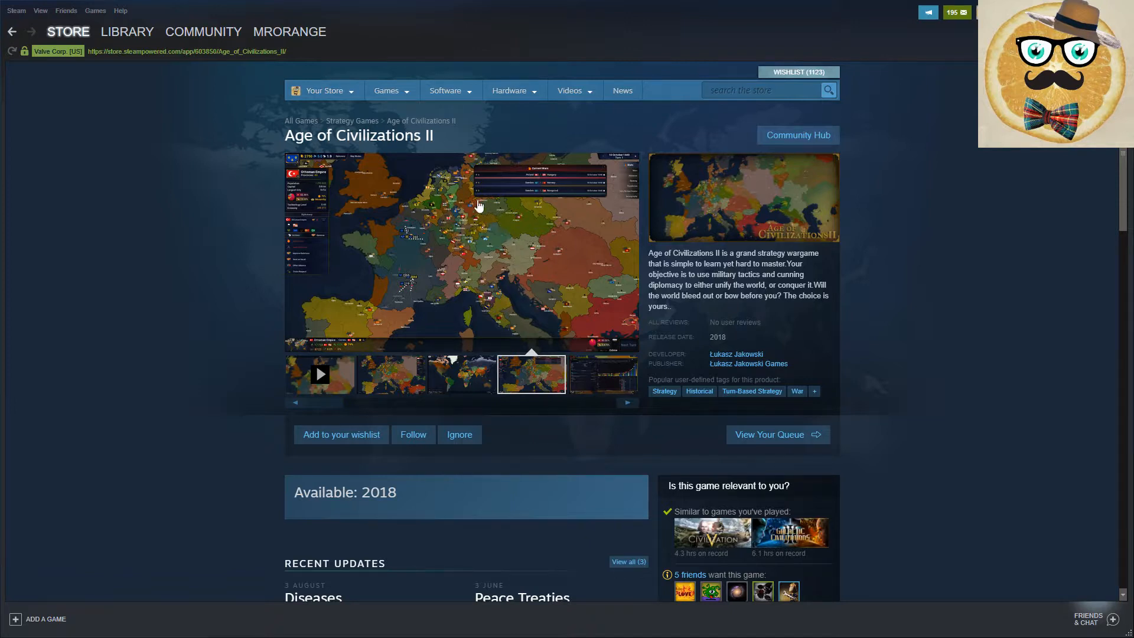
{"action": "mouse_move", "coordinate": [521, 302]}
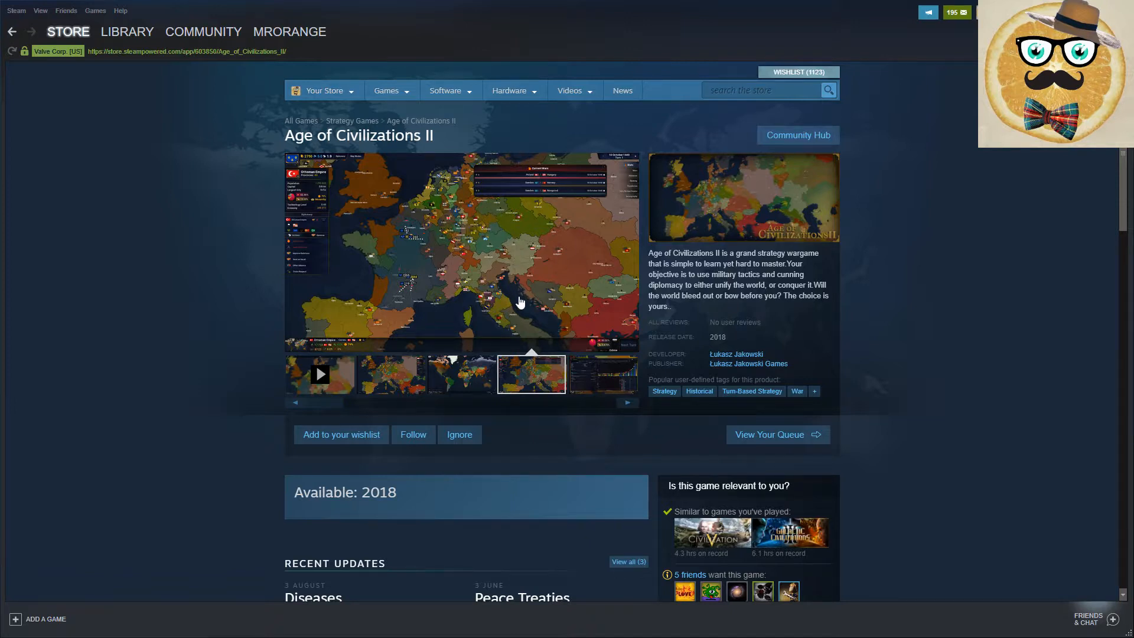
{"action": "mouse_move", "coordinate": [259, 319]}
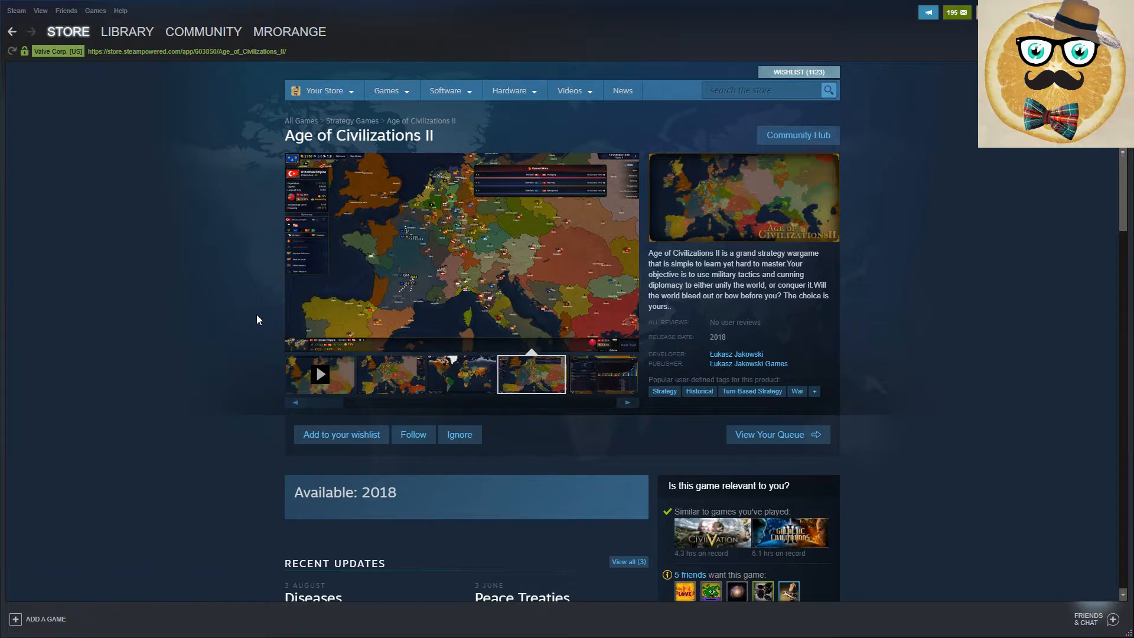
{"action": "left_click", "coordinate": [778, 435]}
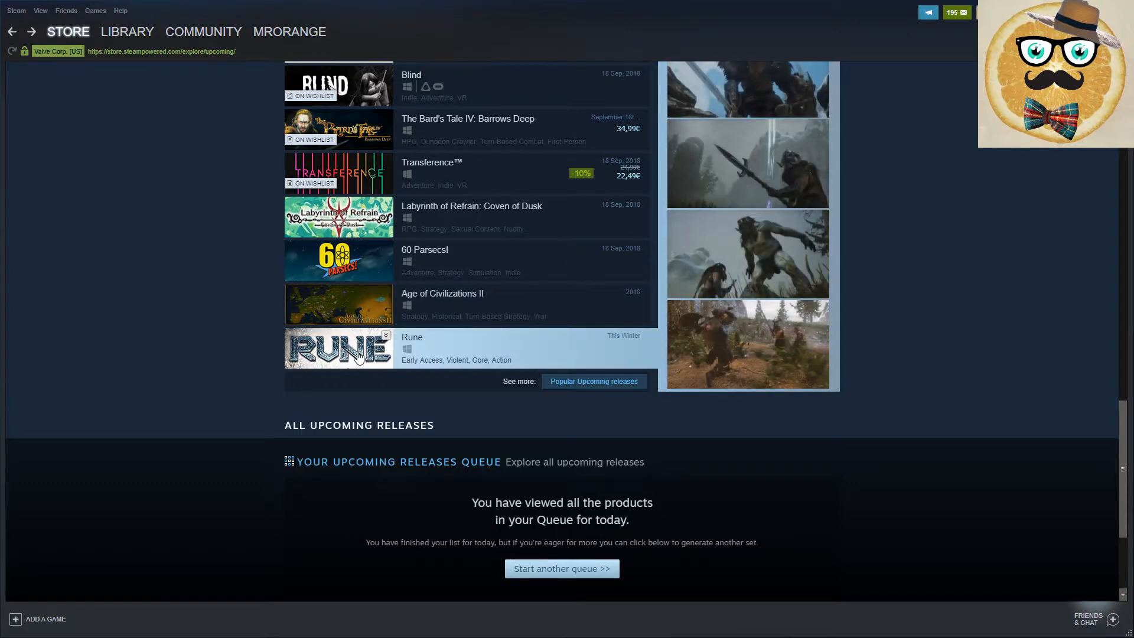
Step: Open Rune's store page, watch its trailer, and add Rune to the wishlist
{"action": "left_click", "coordinate": [349, 348]}
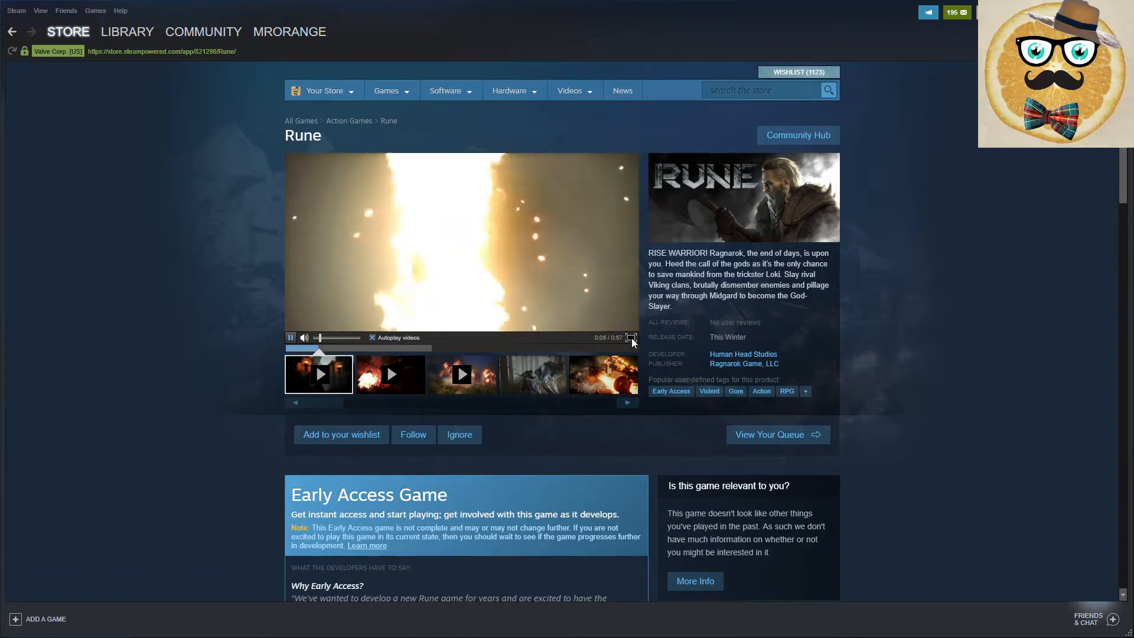
{"action": "left_click", "coordinate": [631, 338]}
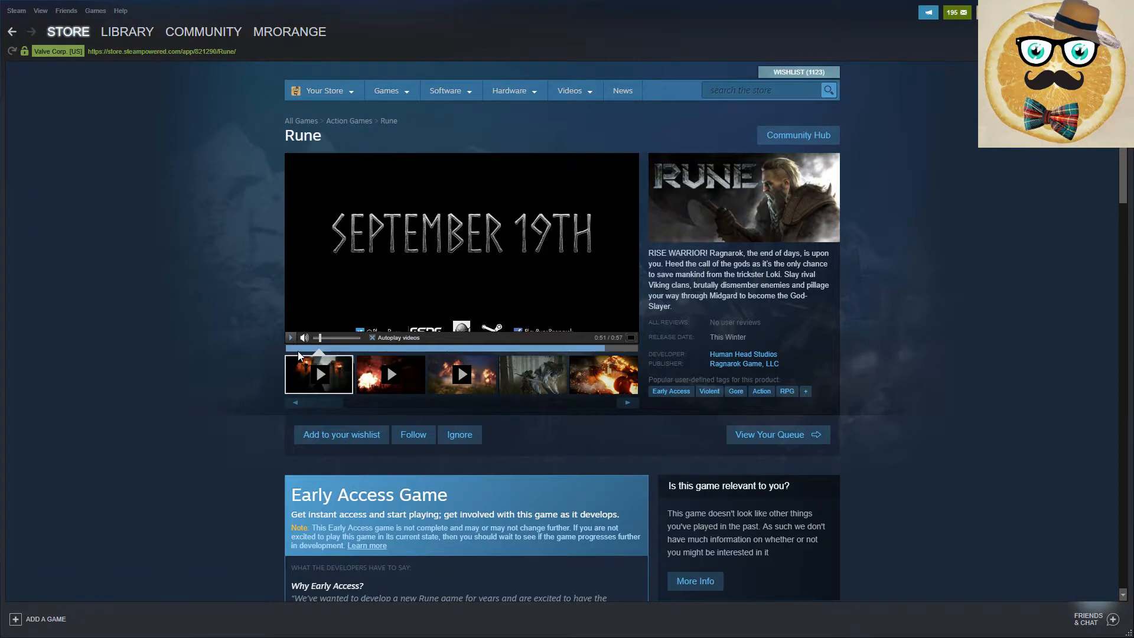
{"action": "scroll", "scroll_direction": "down", "scroll_amount": 3}
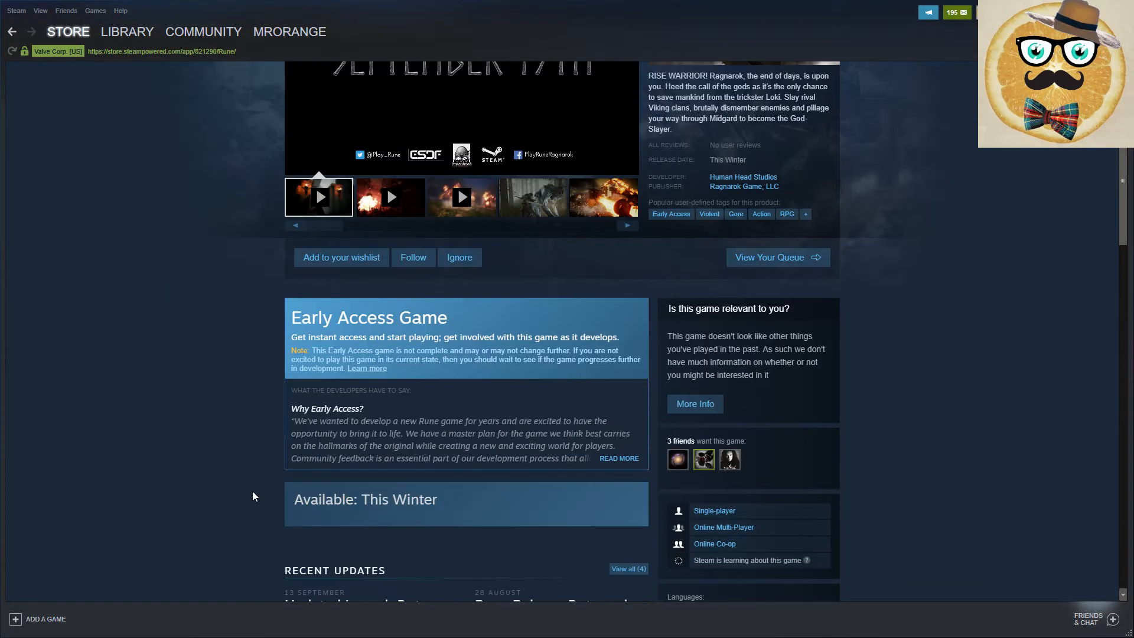
{"action": "scroll", "scroll_direction": "down", "scroll_amount": 3}
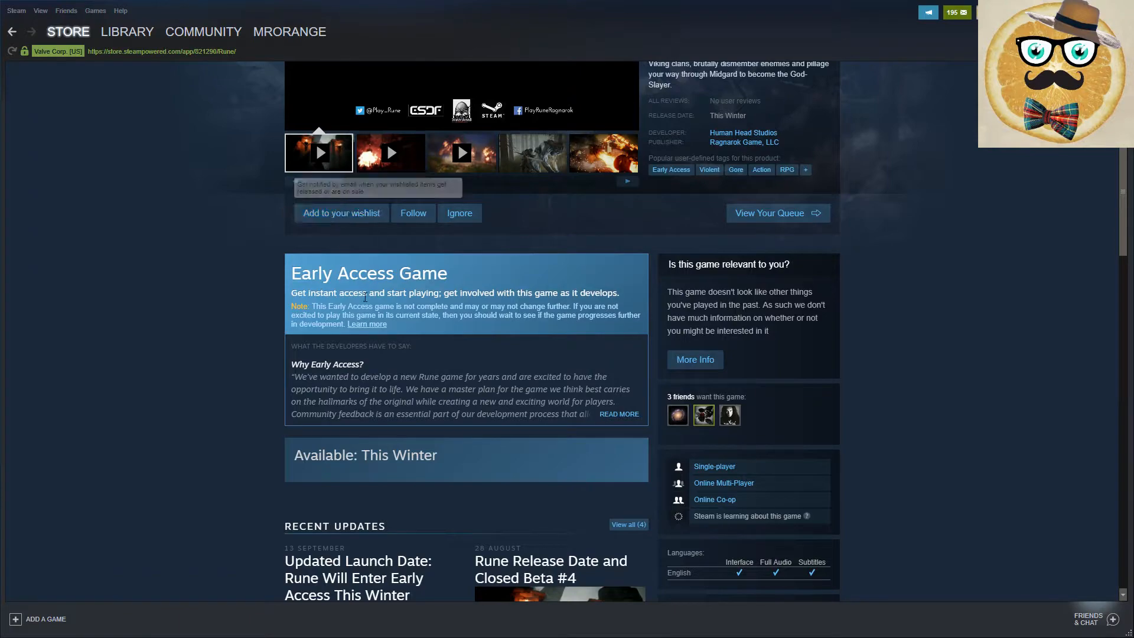
{"action": "left_click", "coordinate": [341, 212]}
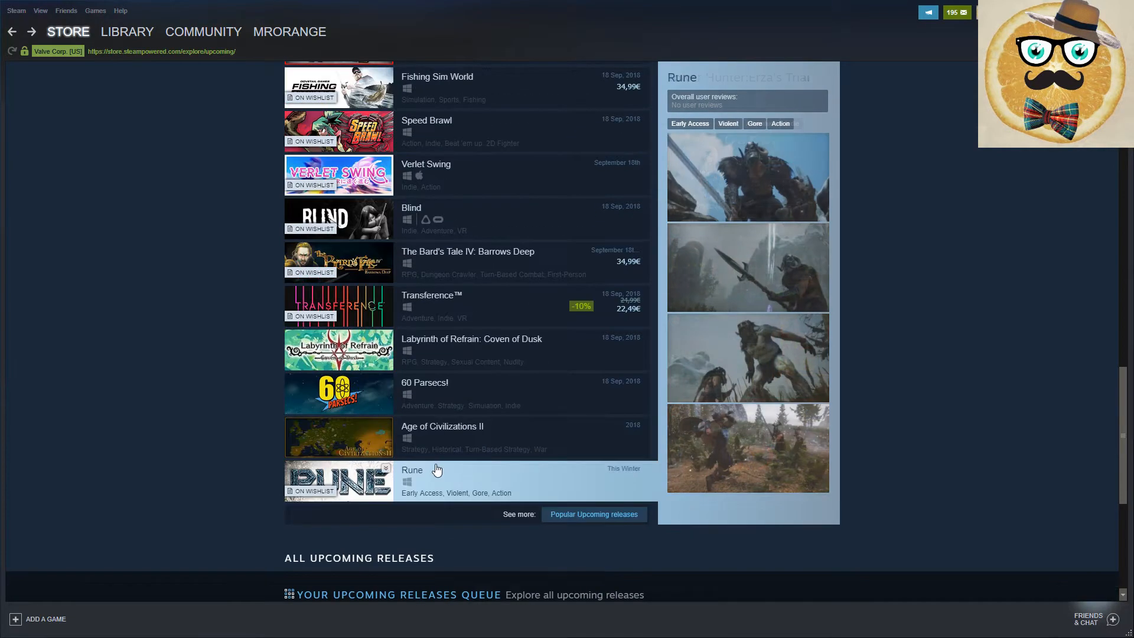
{"action": "scroll", "scroll_direction": "up", "scroll_amount": 3}
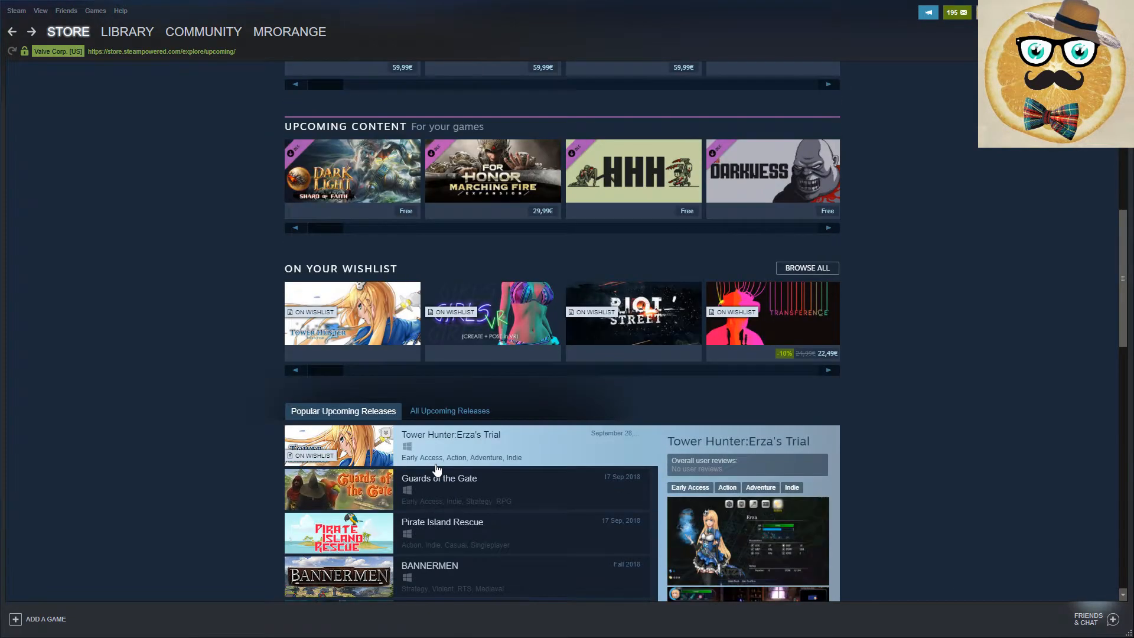
{"action": "scroll", "scroll_direction": "up", "scroll_amount": 3}
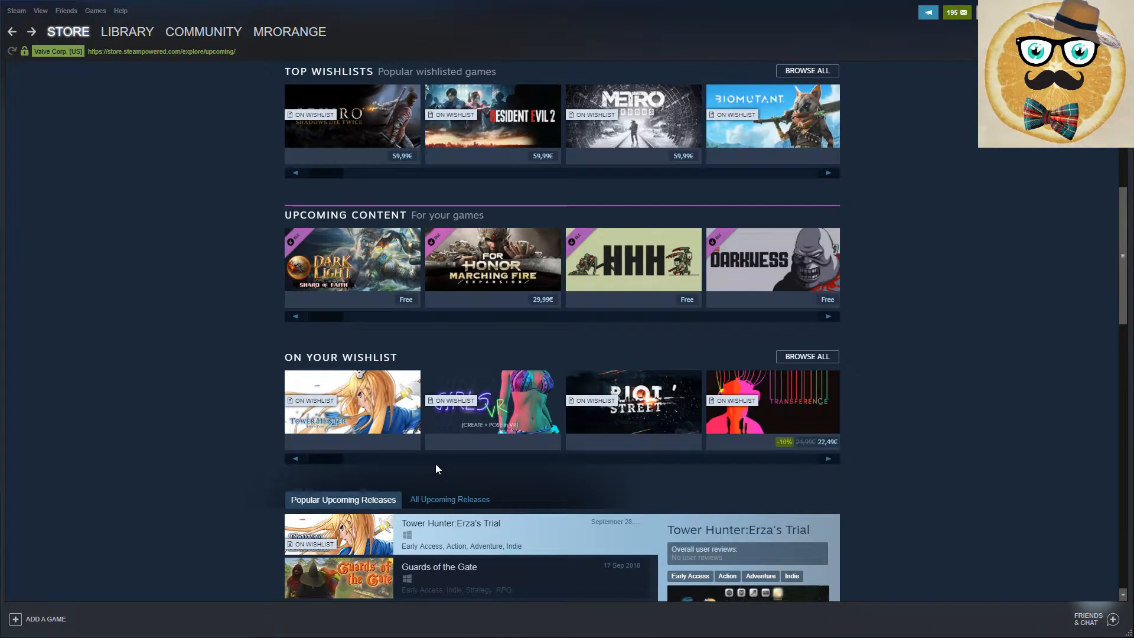
{"action": "mouse_move", "coordinate": [431, 500]}
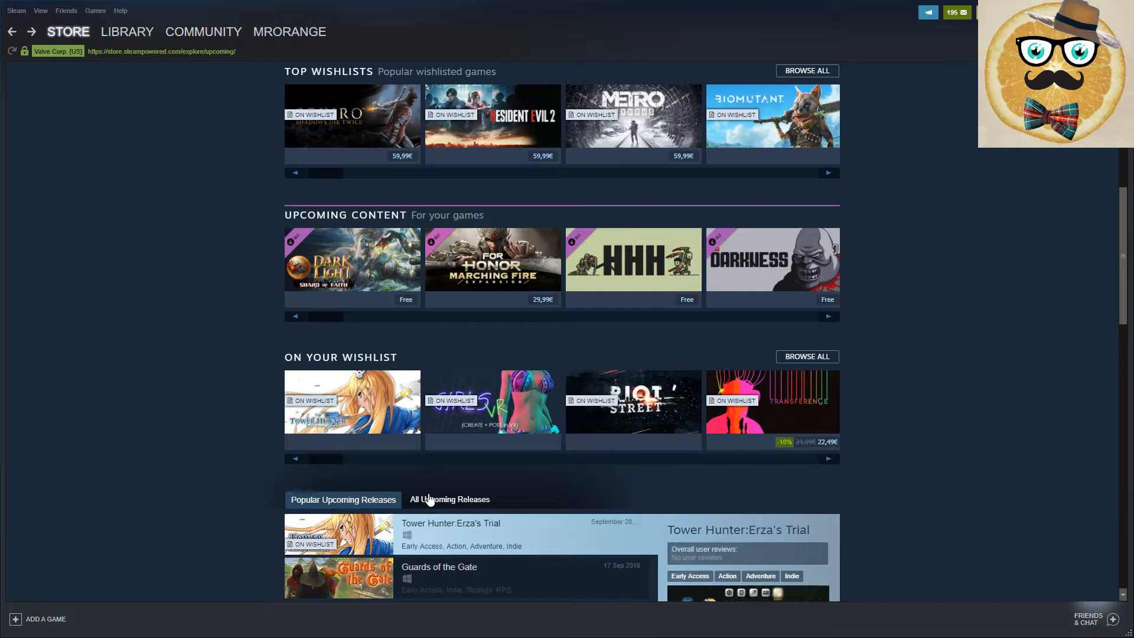
{"action": "scroll", "scroll_direction": "up", "scroll_amount": 3}
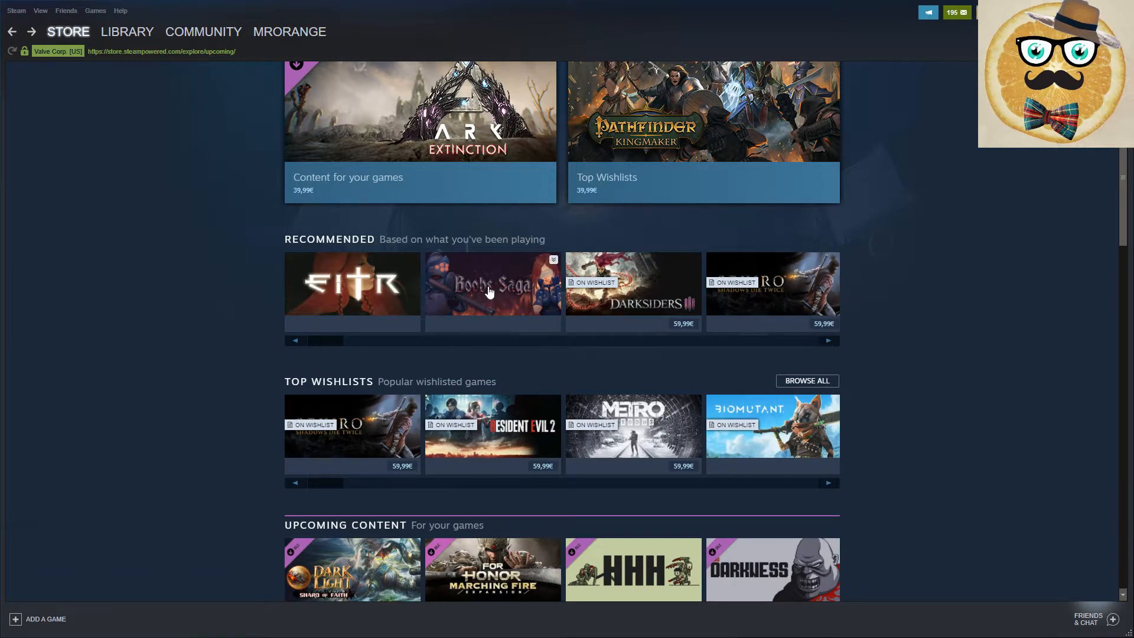
{"action": "mouse_move", "coordinate": [490, 291]}
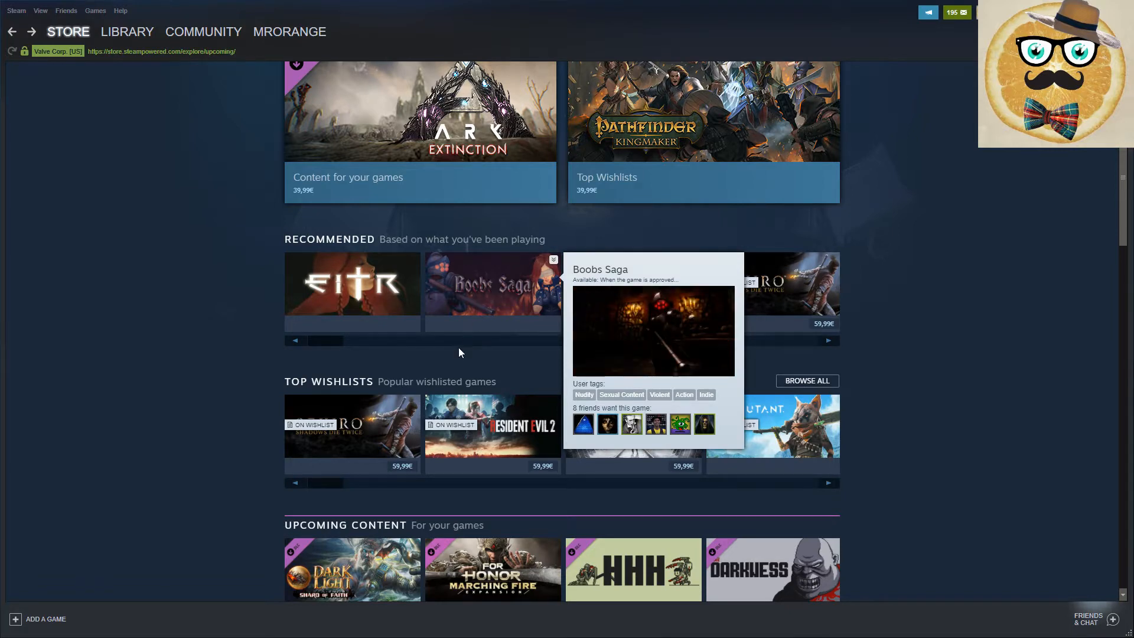
{"action": "mouse_move", "coordinate": [483, 289]}
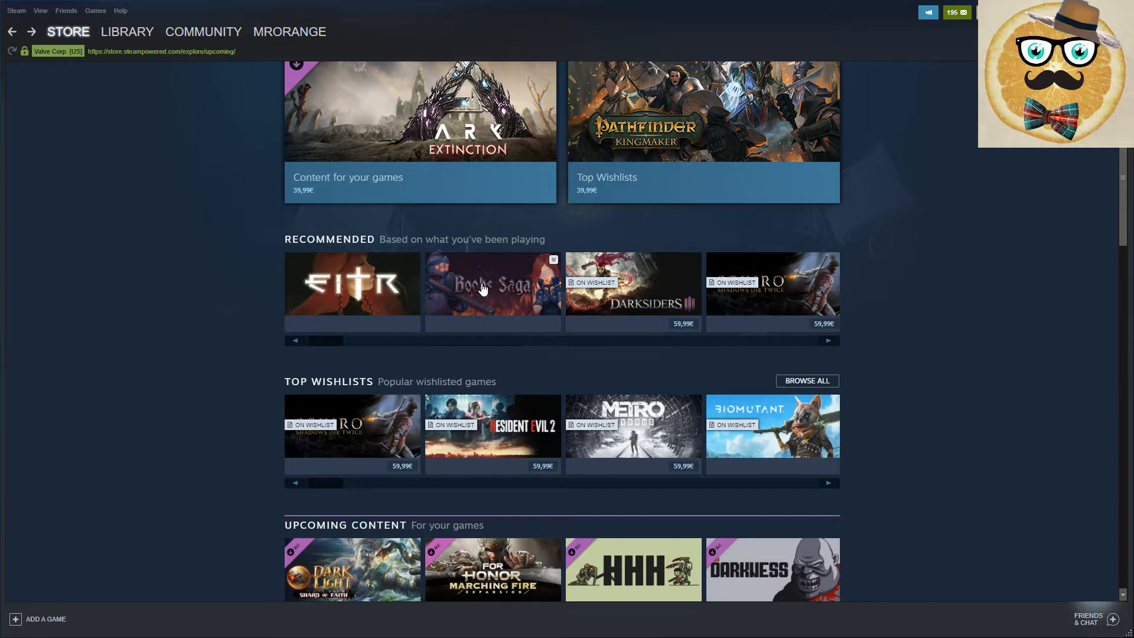
{"action": "scroll", "scroll_direction": "down", "scroll_amount": 3}
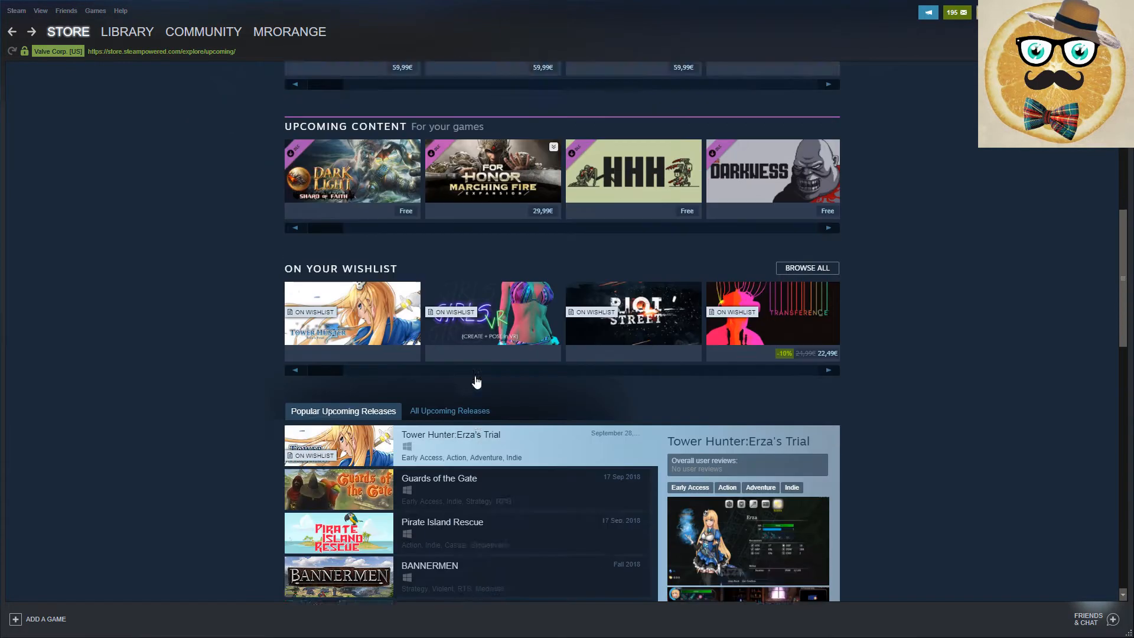
{"action": "scroll", "scroll_direction": "down", "scroll_amount": 3}
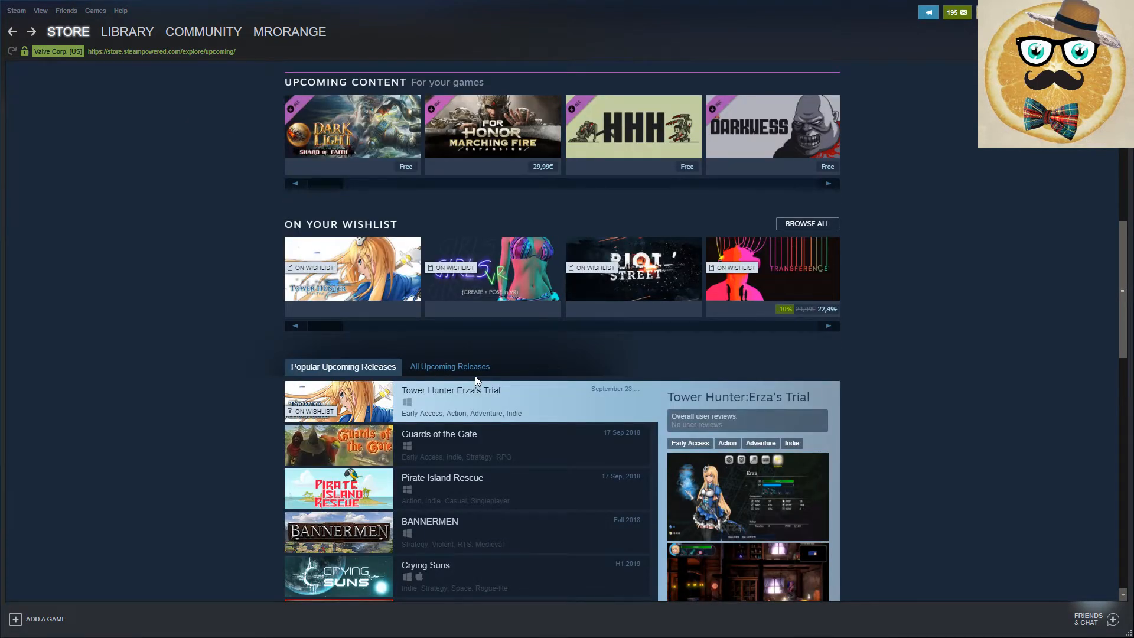